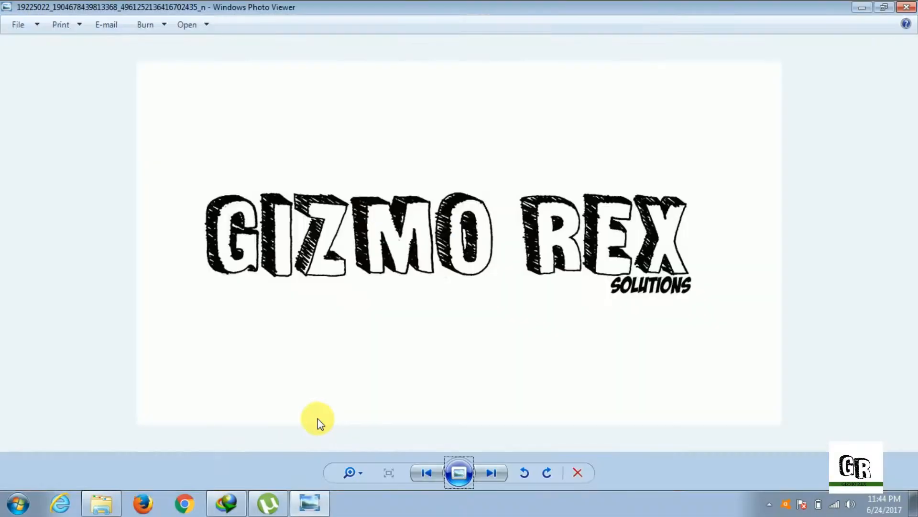
pyautogui.moveTo(271, 448)
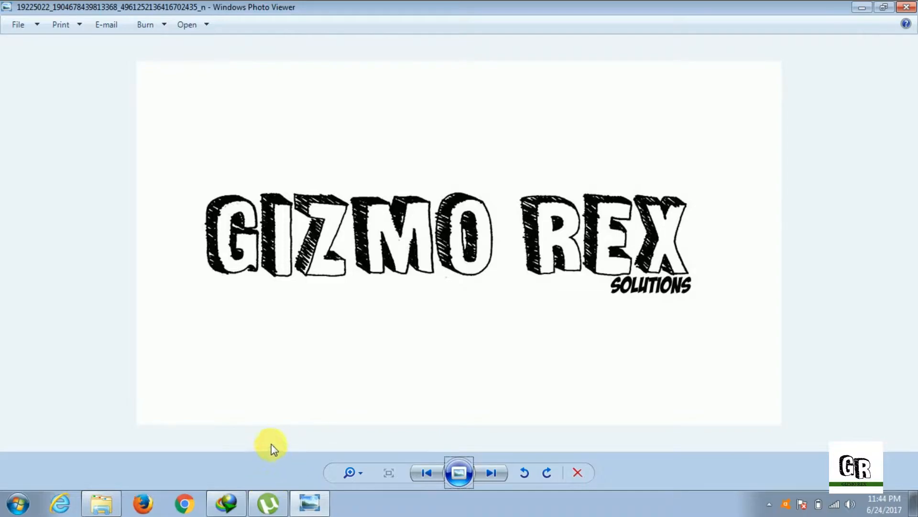
pyautogui.moveTo(237, 442)
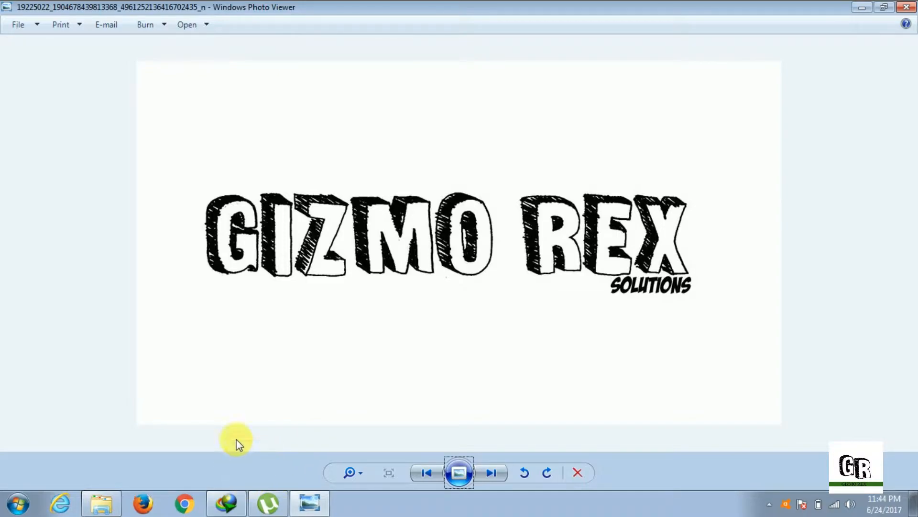
pyautogui.moveTo(188, 503)
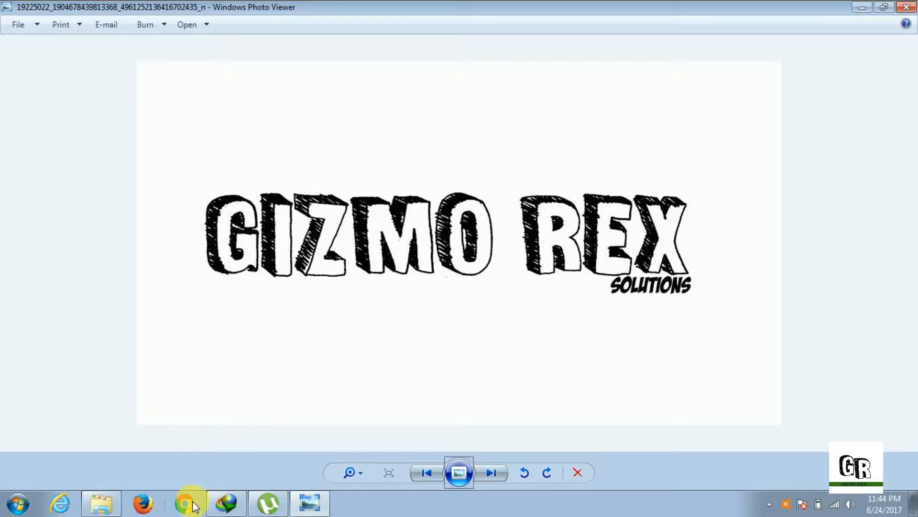
# Bring up Chrome and connect its VPN extension with France as the virtual country.
pyautogui.click(185, 502)
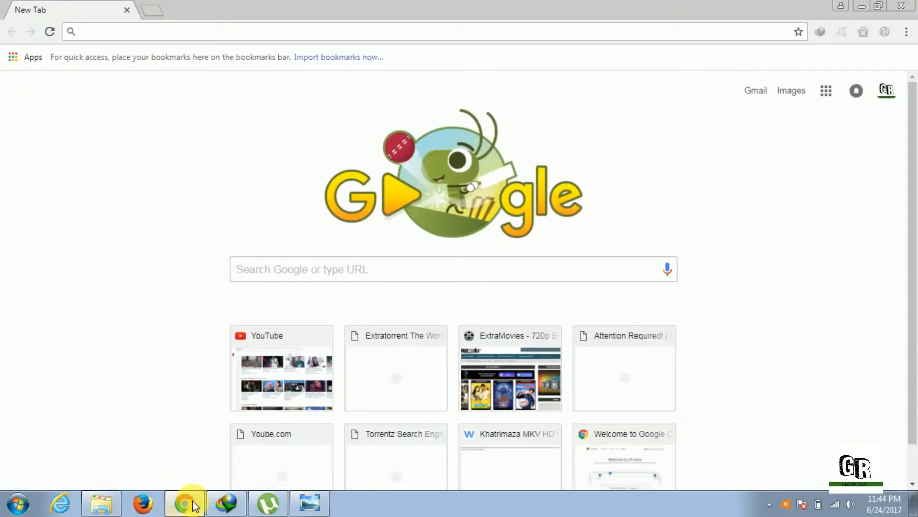
pyautogui.moveTo(382, 219)
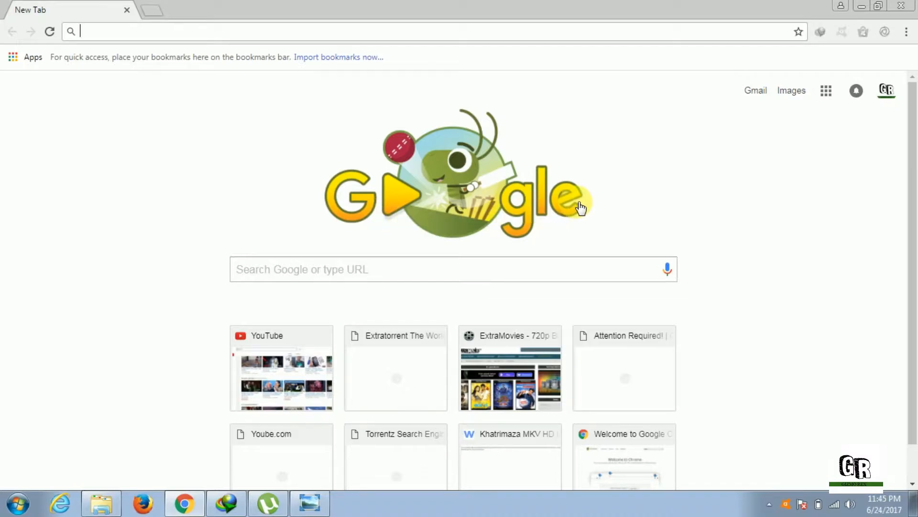
pyautogui.moveTo(867, 32)
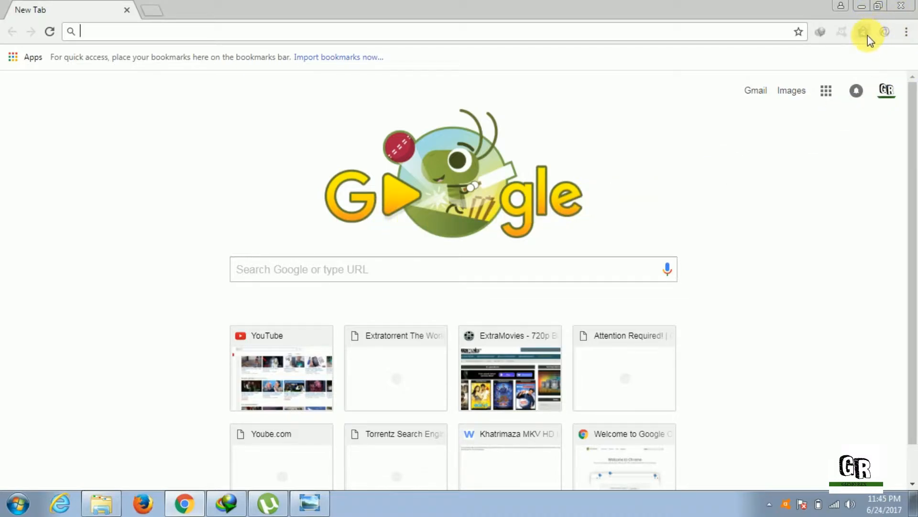
pyautogui.click(885, 31)
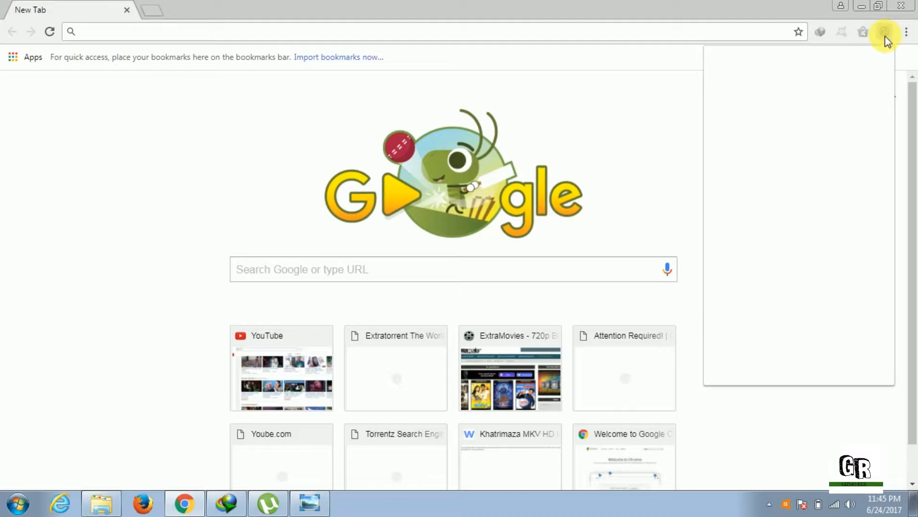
pyautogui.click(886, 32)
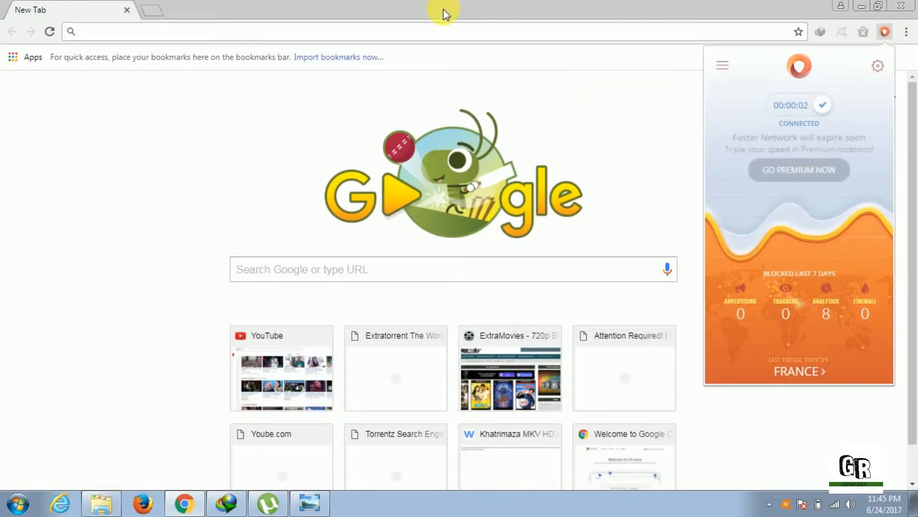
pyautogui.click(442, 63)
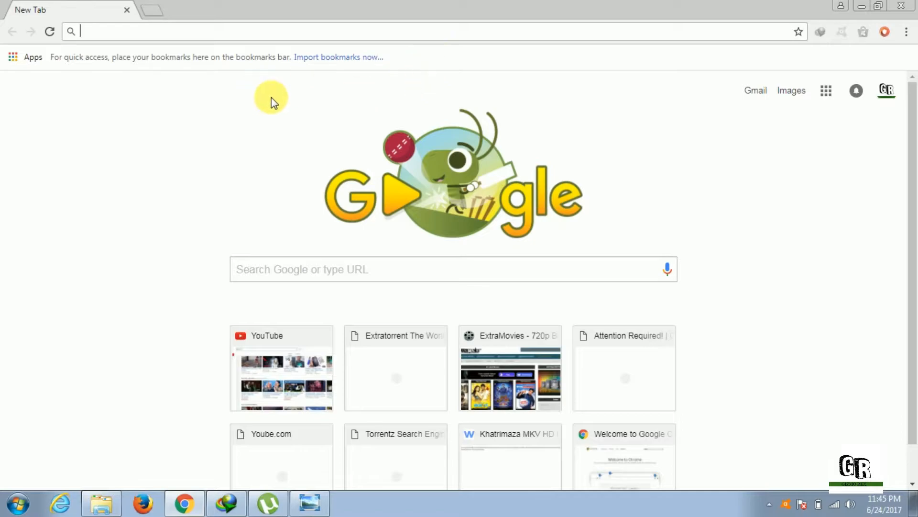
# Load extratorrent.cd and pass the I'm not a robot security check.
pyautogui.write('extramovies.in')
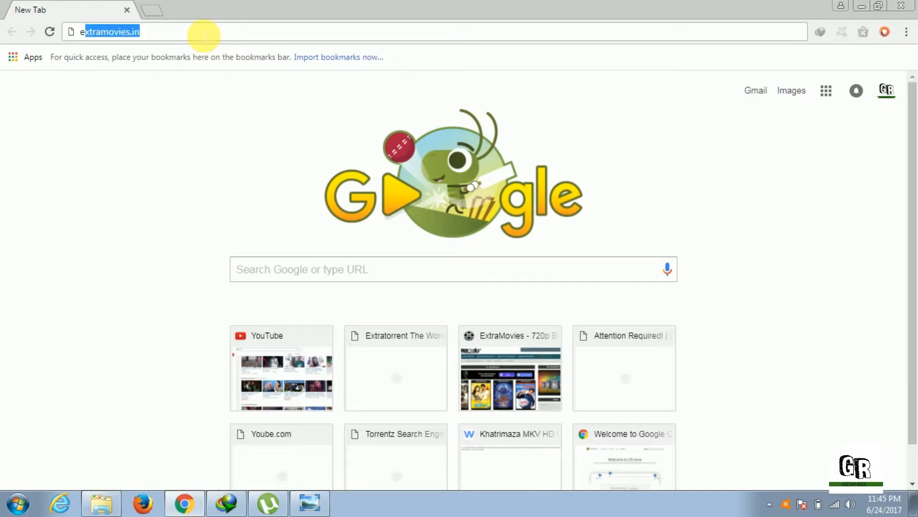
pyautogui.write('extratorrent.cc')
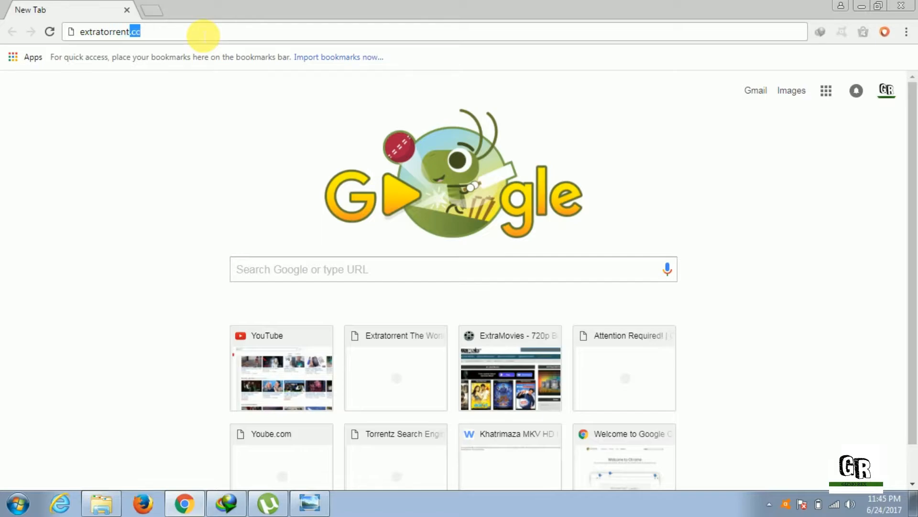
pyautogui.write('d')
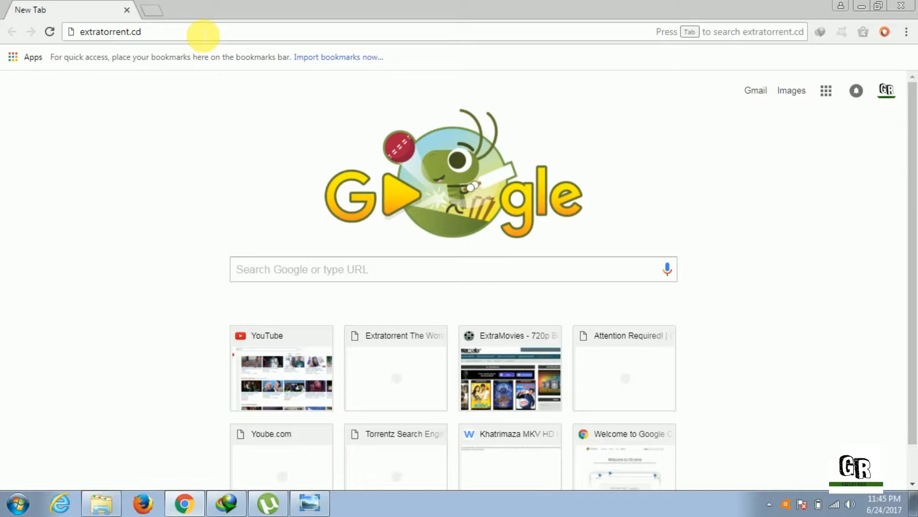
pyautogui.press('Return')
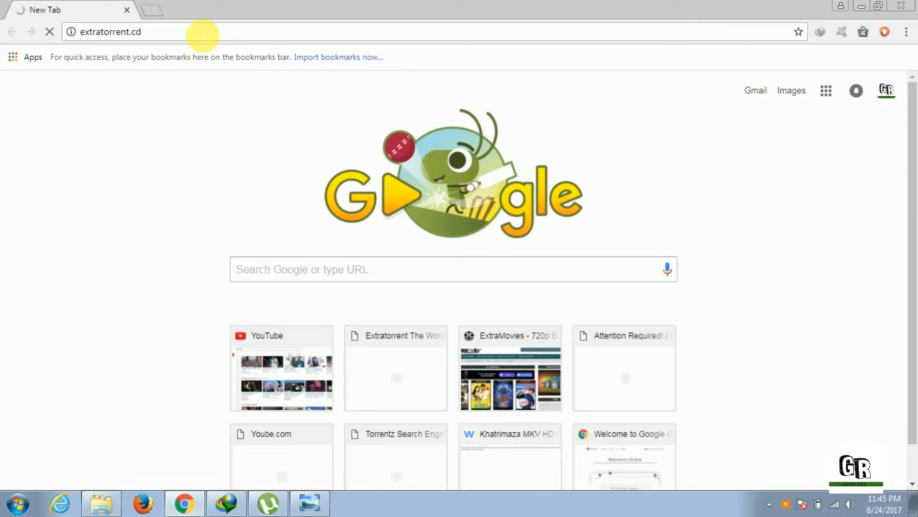
pyautogui.press('Return')
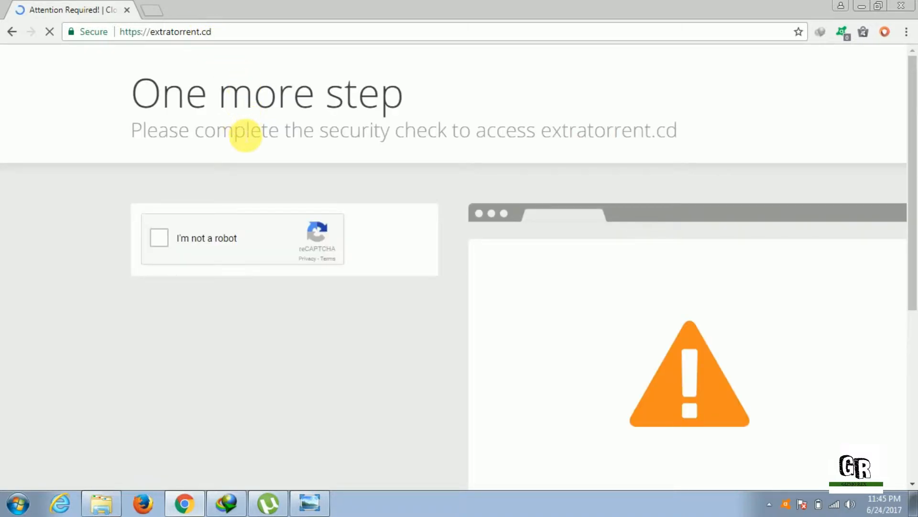
pyautogui.click(158, 237)
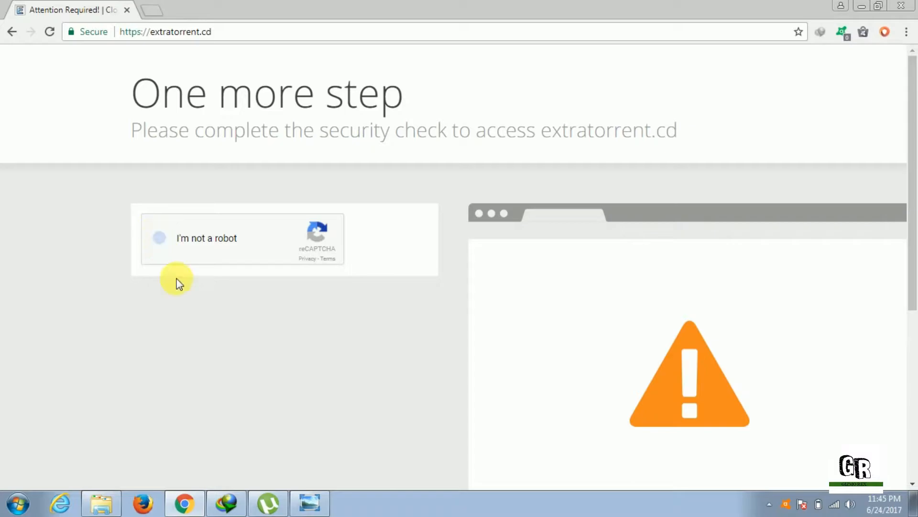
pyautogui.click(159, 237)
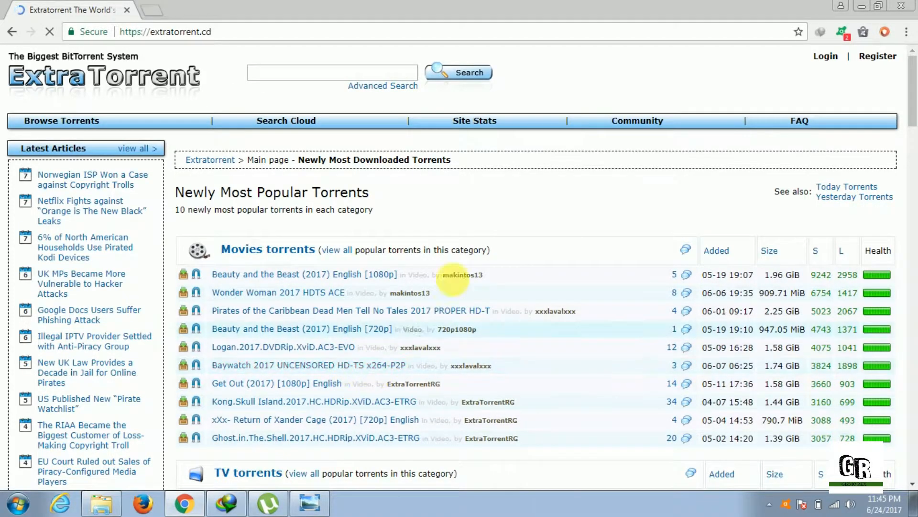
# Search ExtraTorrent for 'internet download manager crack' and scroll through the 232 results.
pyautogui.click(332, 72)
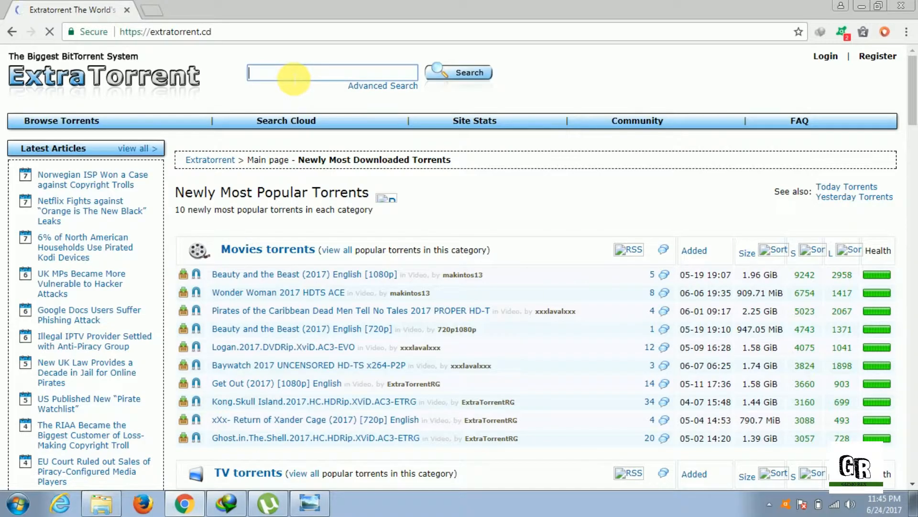
pyautogui.write('internet download manager')
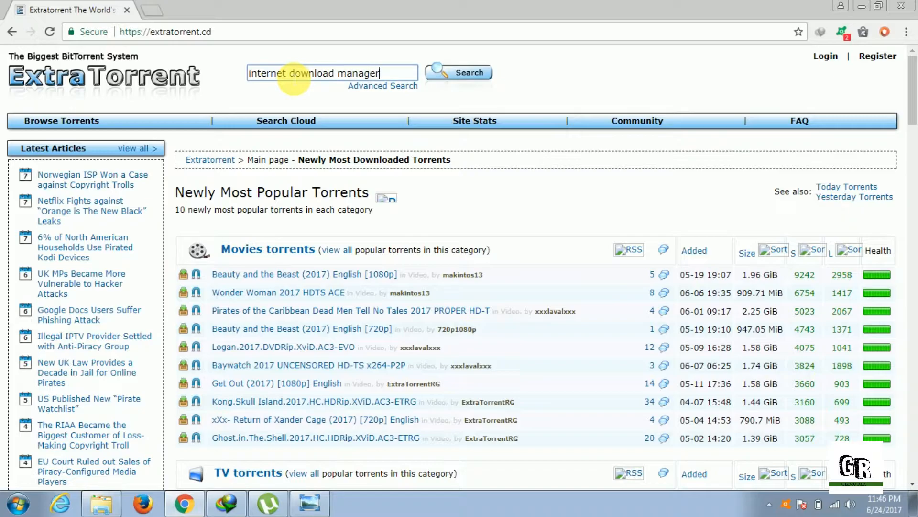
pyautogui.write('crac')
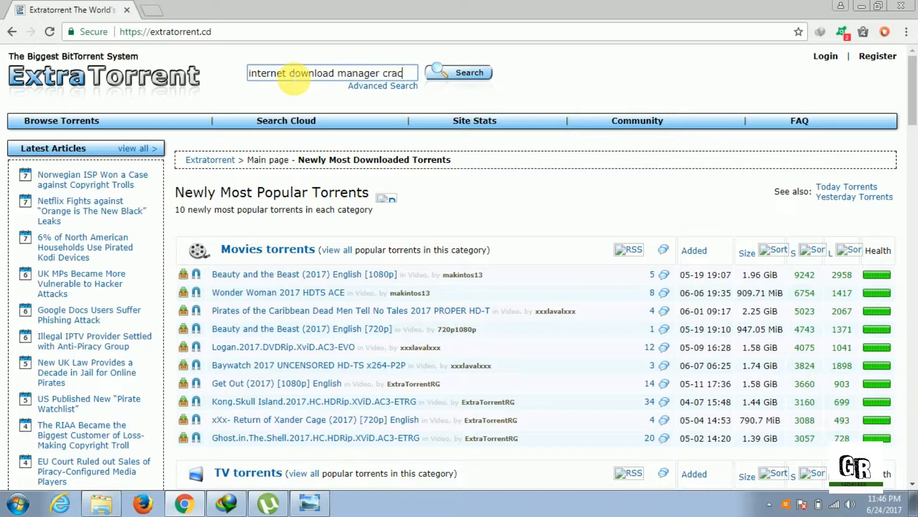
pyautogui.click(467, 72)
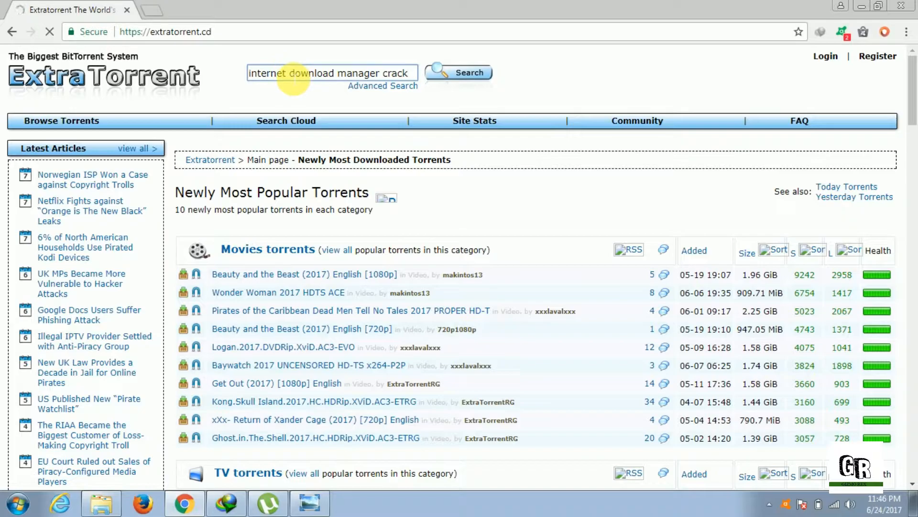
pyautogui.click(467, 73)
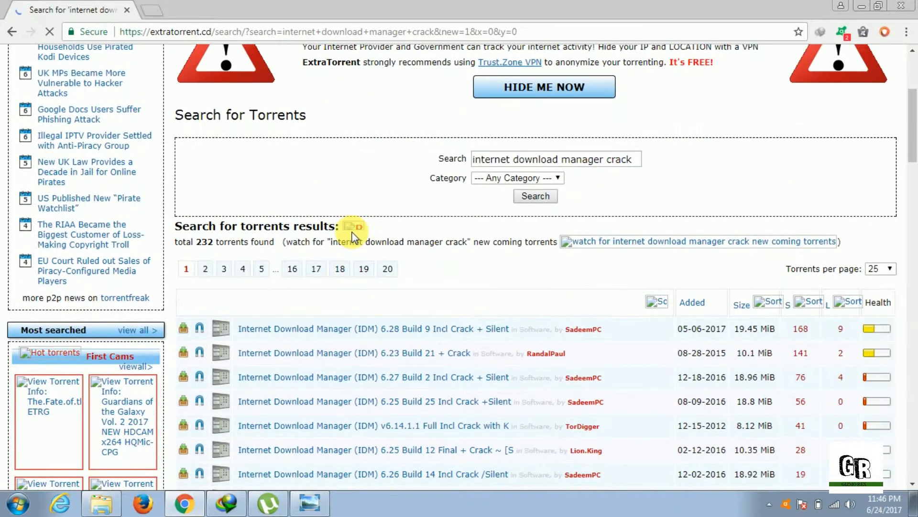
pyautogui.scroll(-3)
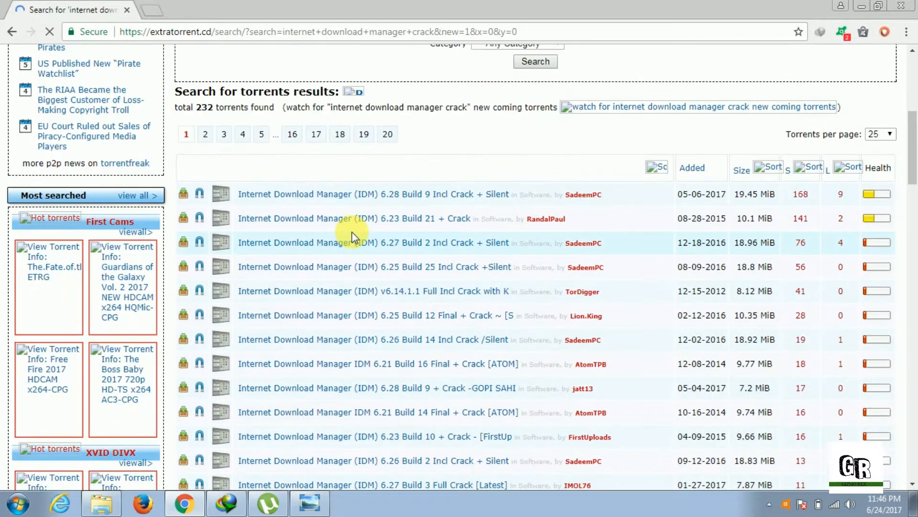
pyautogui.scroll(-3)
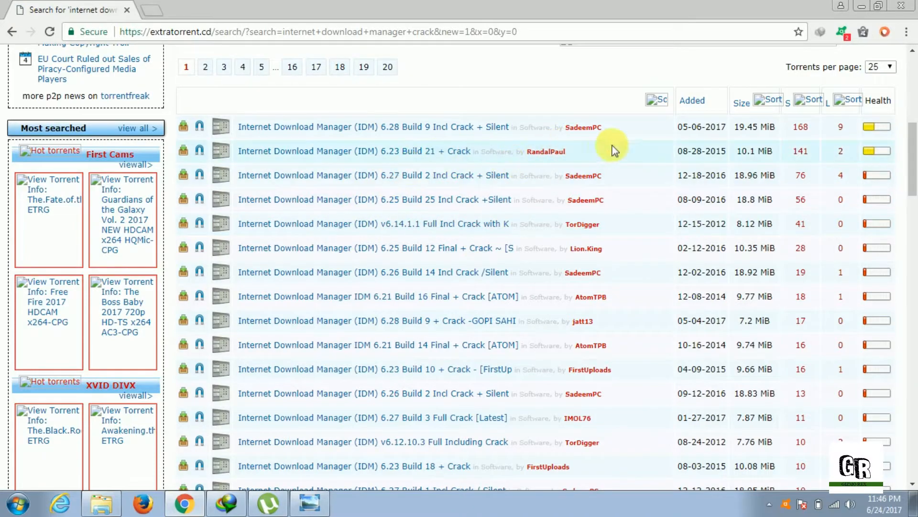
pyautogui.moveTo(336, 127)
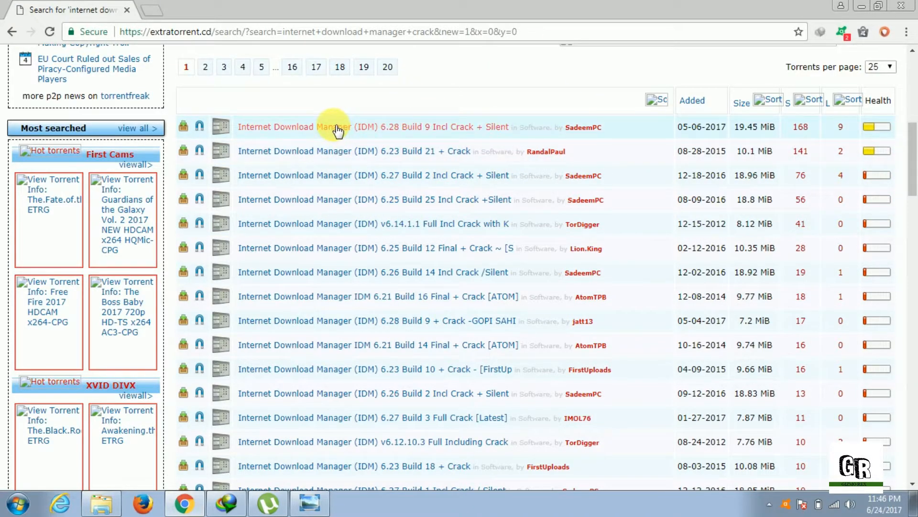
pyautogui.moveTo(316, 135)
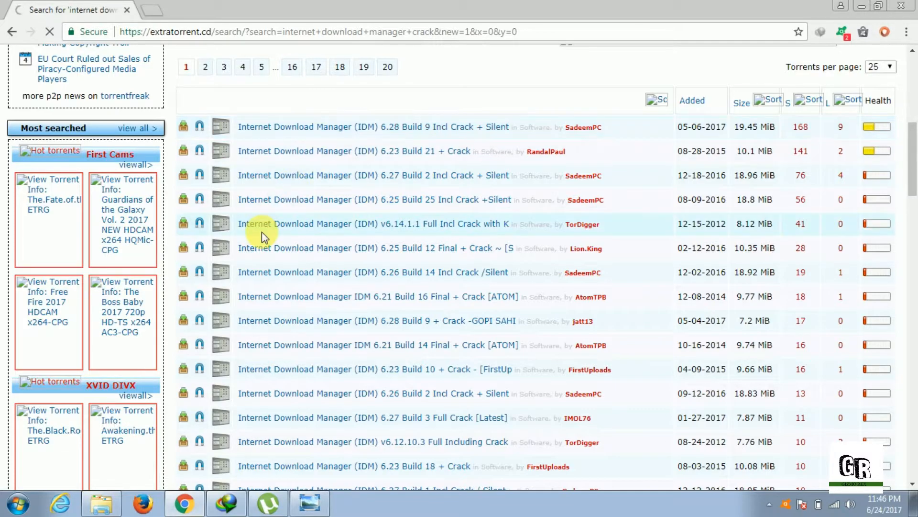
# Open the IDM 6.28 Build 9 Incl Crack + Silent page and open its magnet link in the torrent client.
pyautogui.click(373, 127)
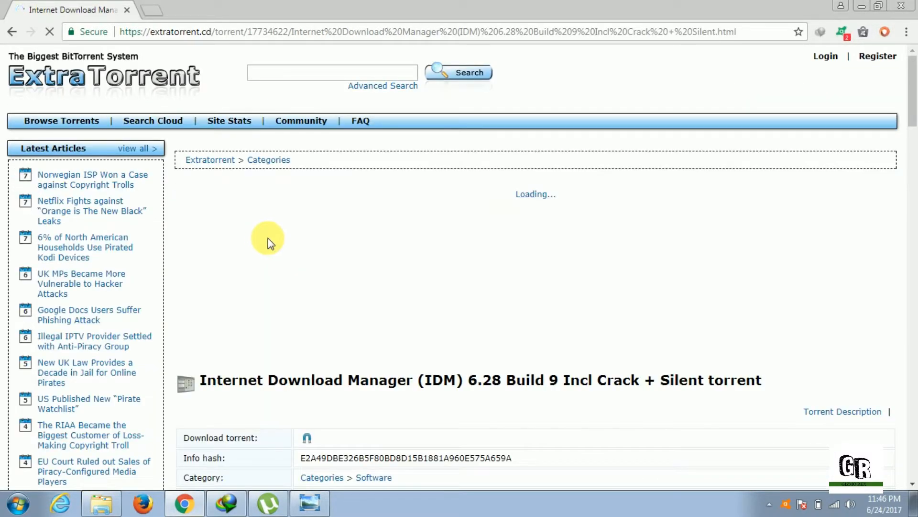
pyautogui.scroll(-3)
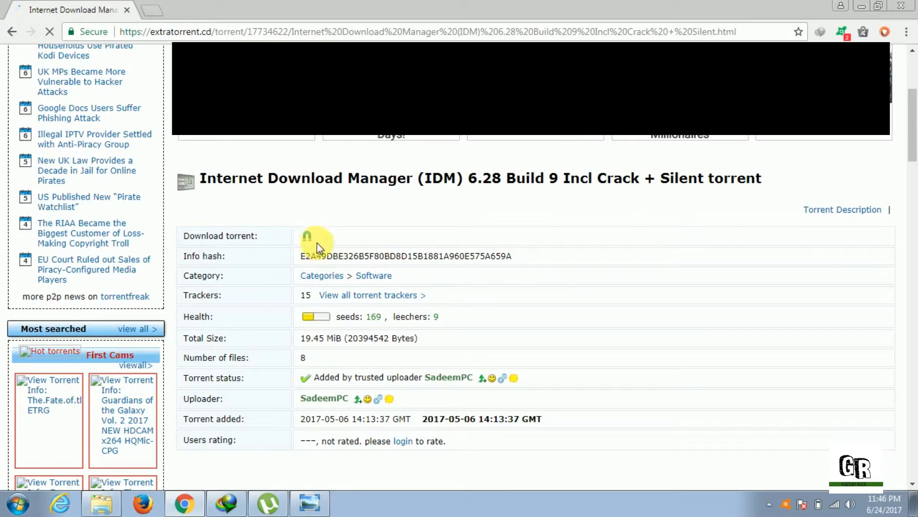
pyautogui.scroll(-3)
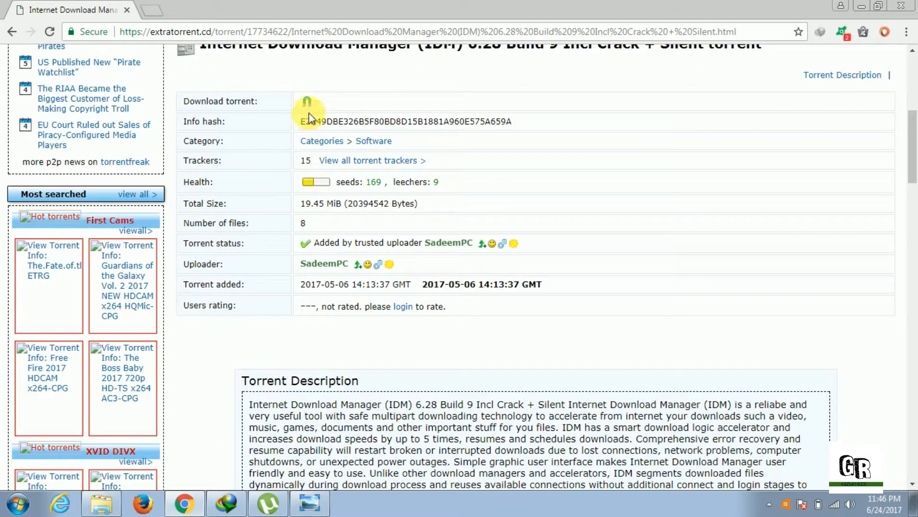
pyautogui.moveTo(310, 108)
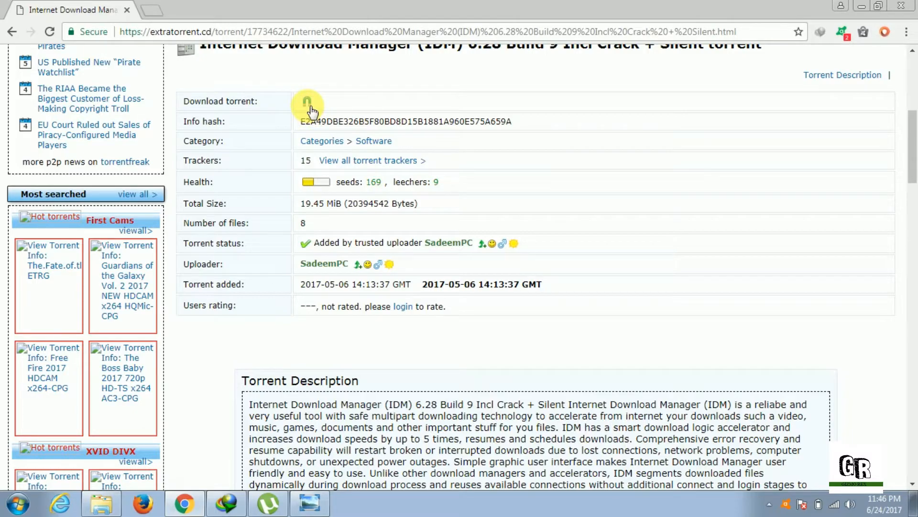
pyautogui.click(307, 105)
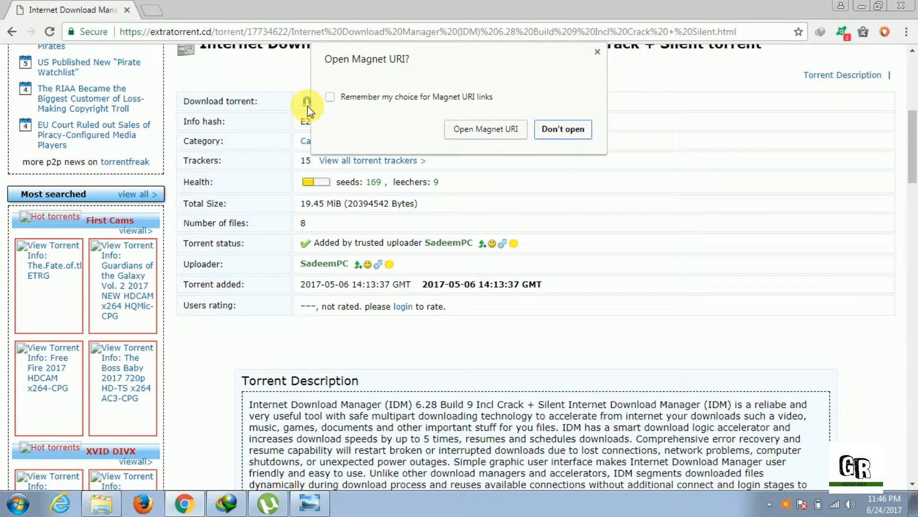
pyautogui.click(562, 129)
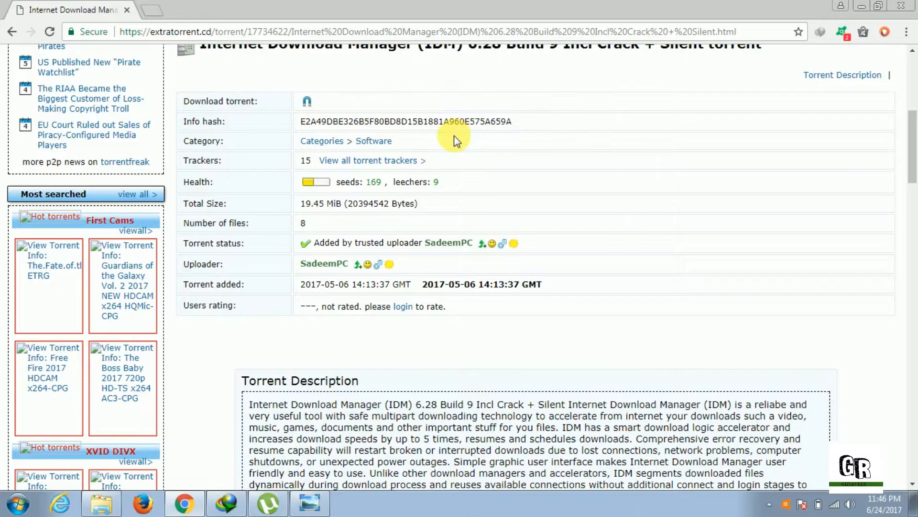
# Add the IDM 6.28 torrent in uTorrent, pause it around 8.8%, and minimize uTorrent.
pyautogui.click(308, 100)
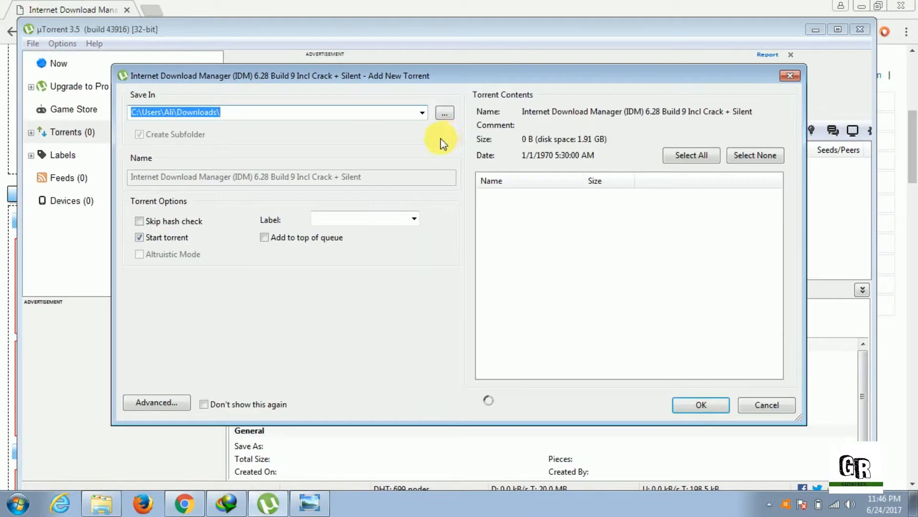
pyautogui.moveTo(643, 232)
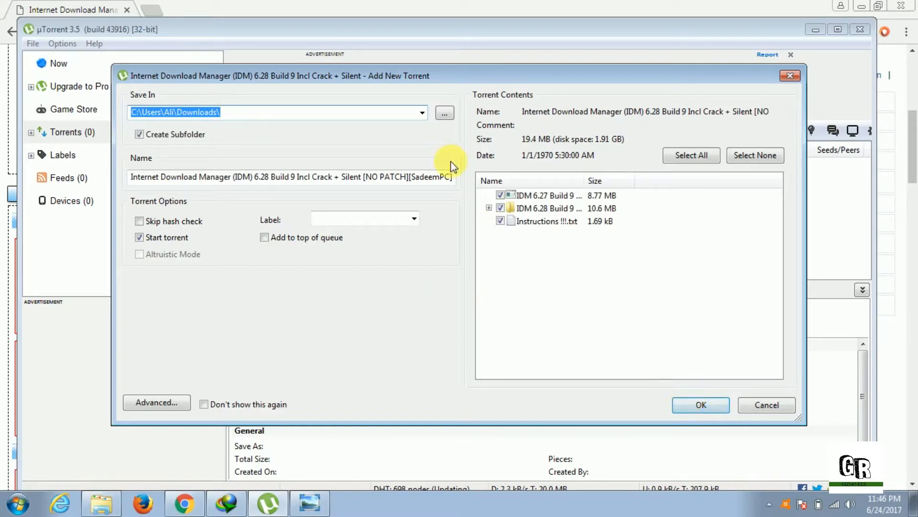
pyautogui.moveTo(492, 346)
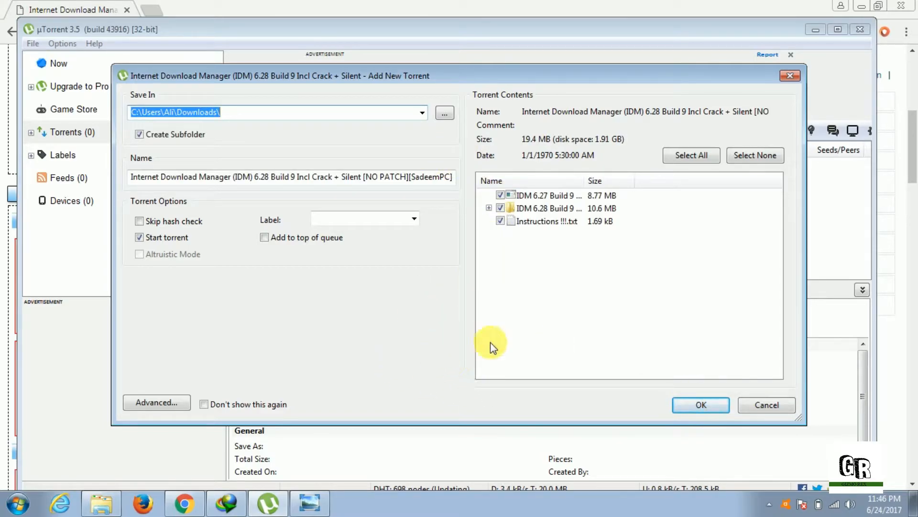
pyautogui.click(700, 405)
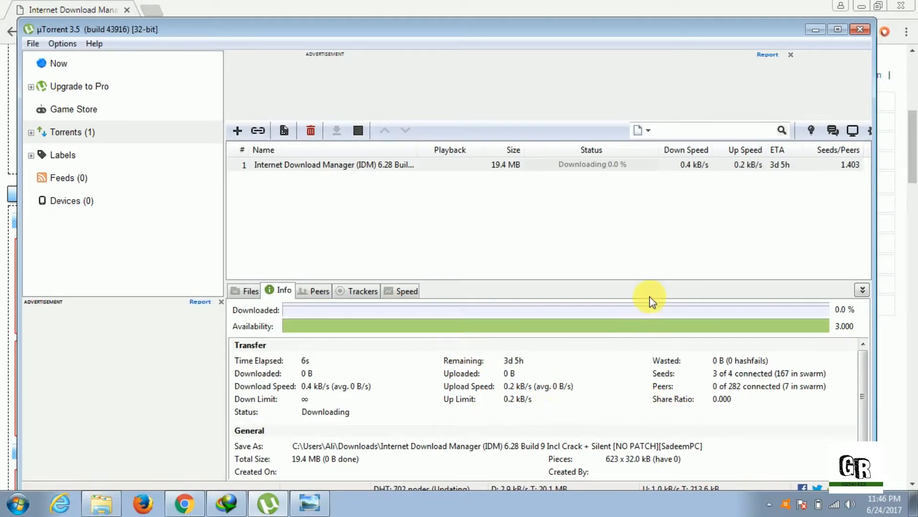
pyautogui.moveTo(554, 193)
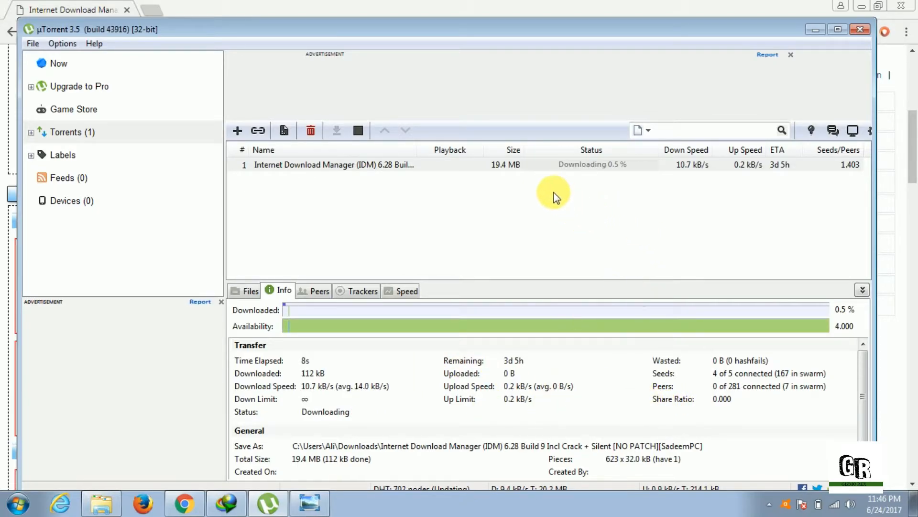
pyautogui.moveTo(504, 264)
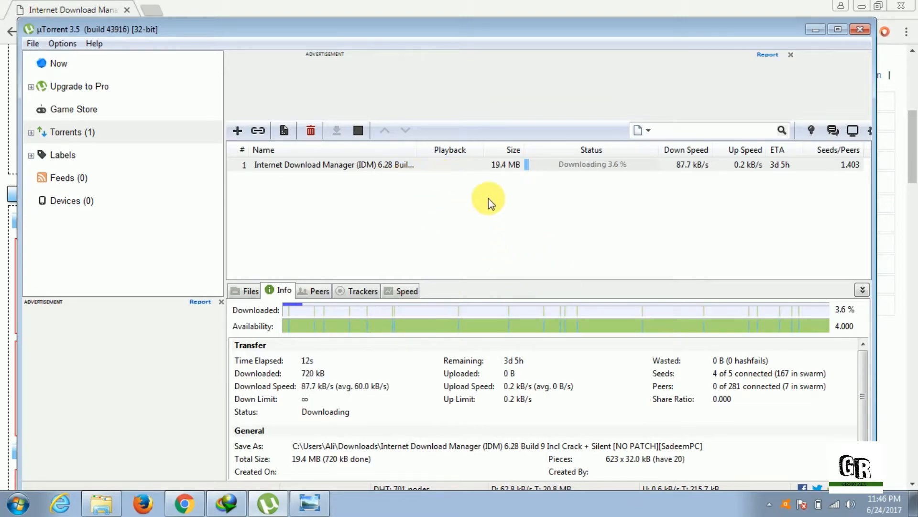
pyautogui.rightClick(334, 164)
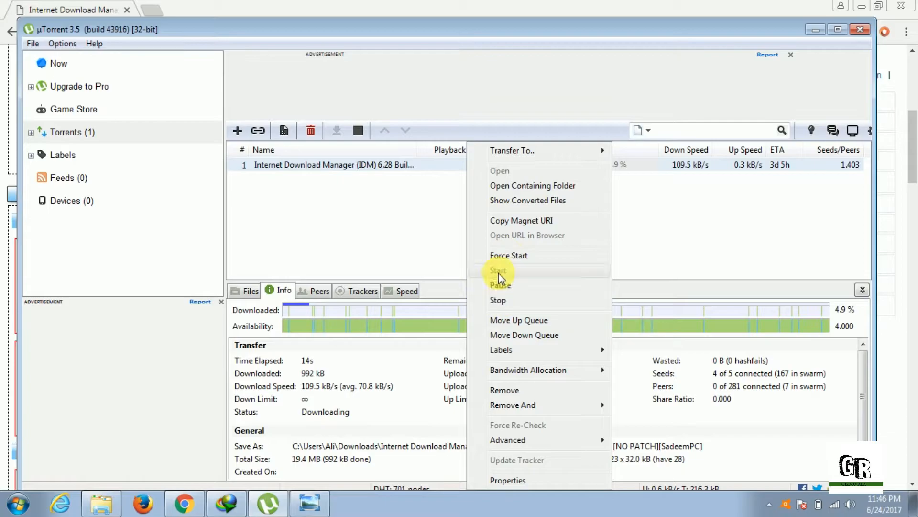
pyautogui.moveTo(500, 285)
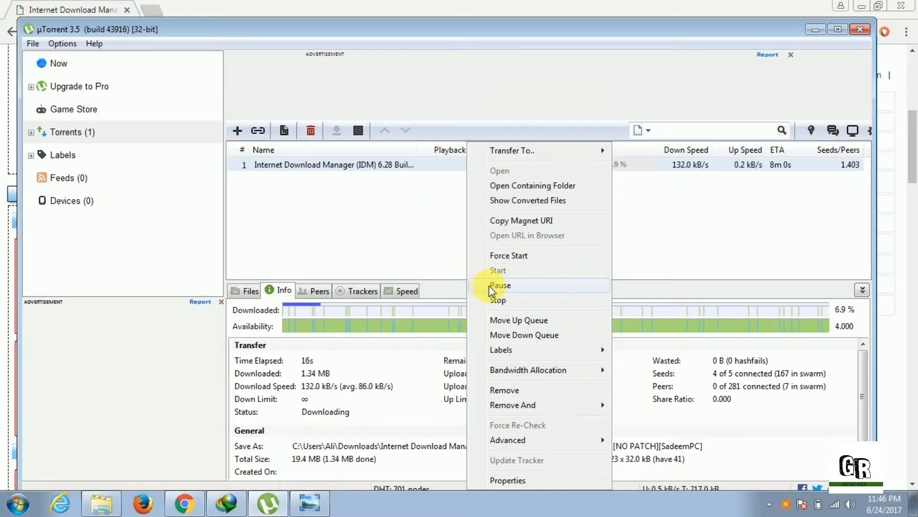
pyautogui.click(499, 286)
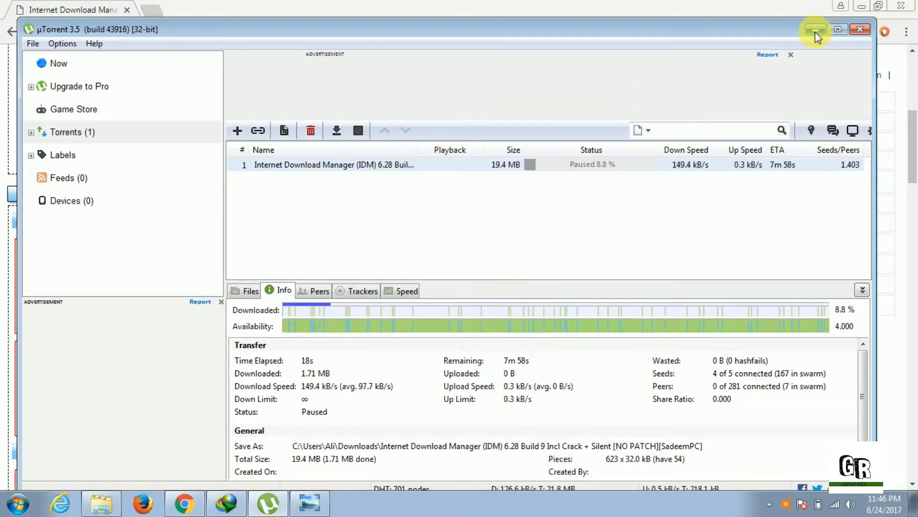
pyautogui.click(815, 29)
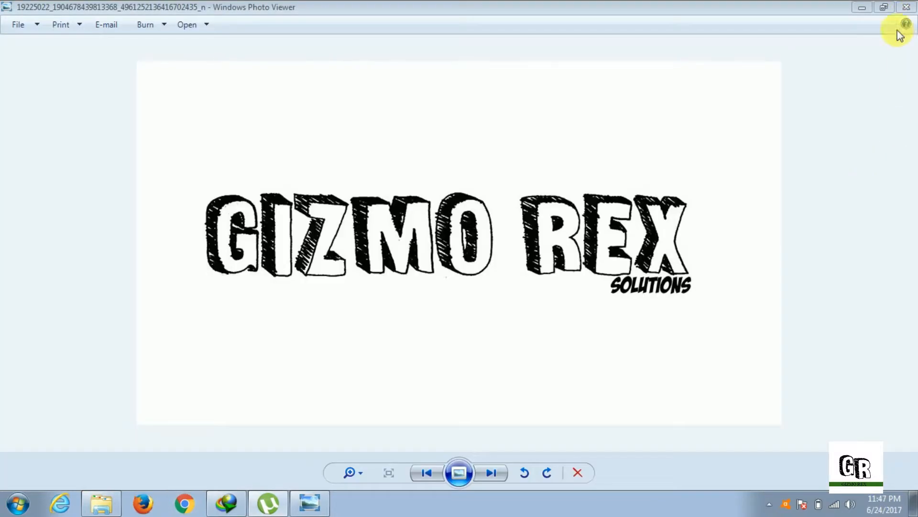
# Close Photo Viewer and open the desktop Internet Download Manager torrent folder.
pyautogui.click(905, 7)
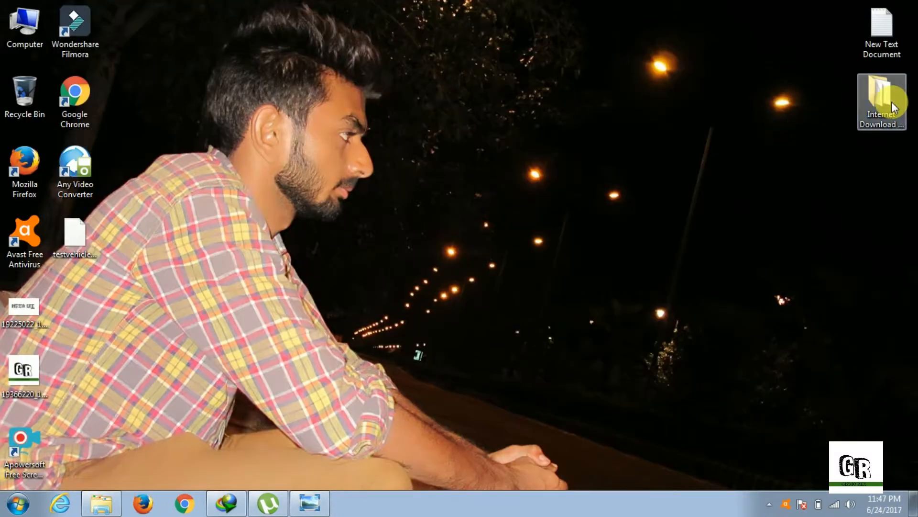
pyautogui.doubleClick(881, 100)
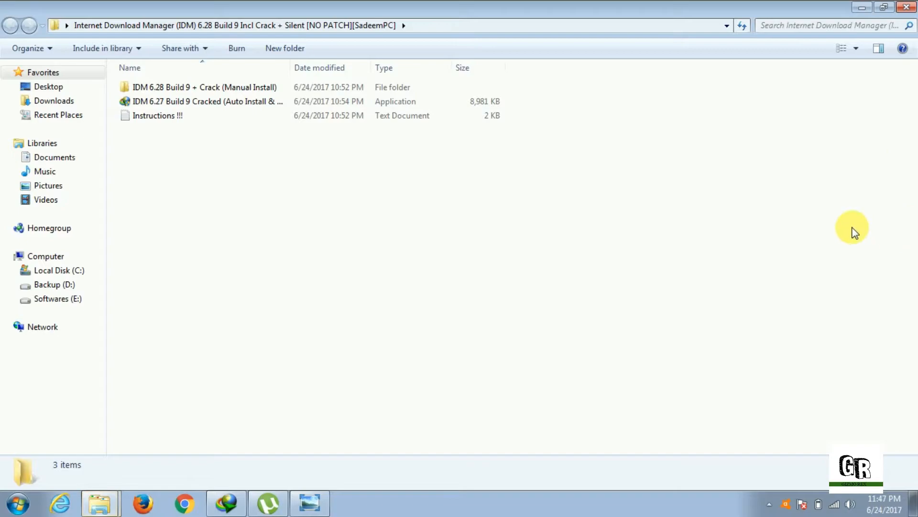
pyautogui.moveTo(407, 272)
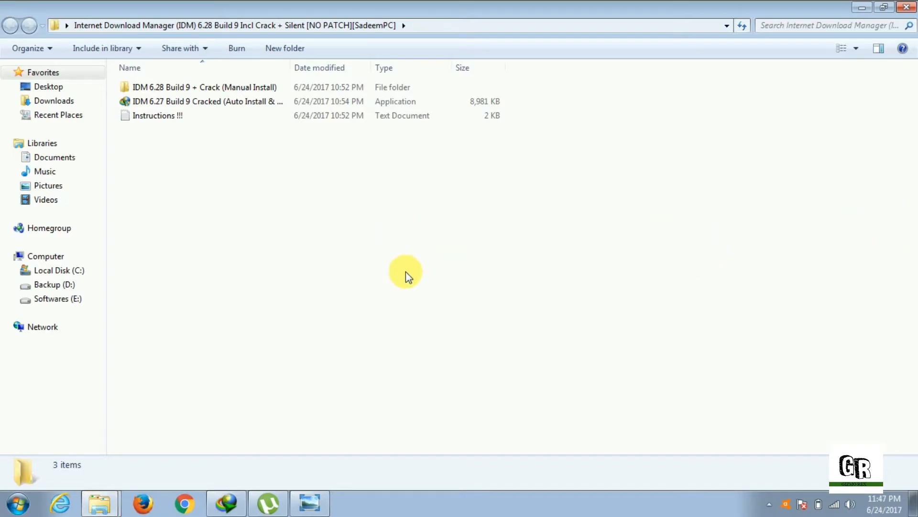
pyautogui.moveTo(493, 313)
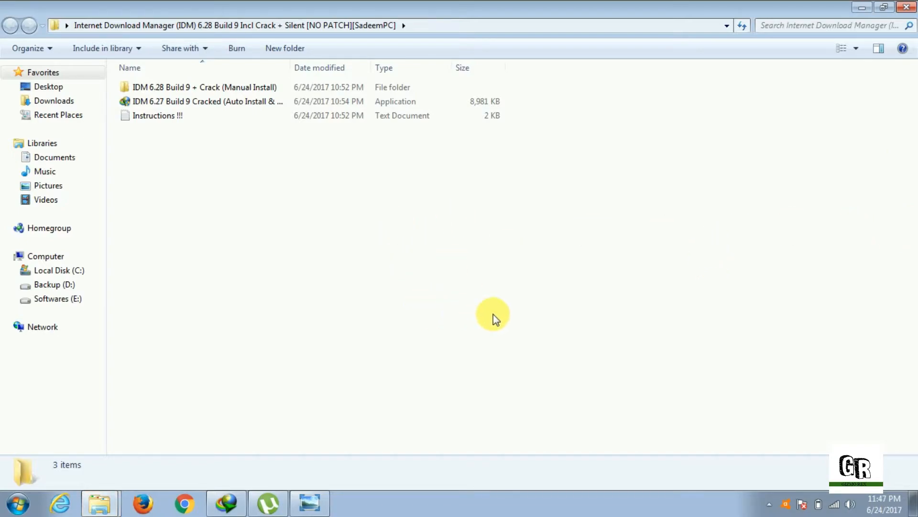
pyautogui.moveTo(833, 508)
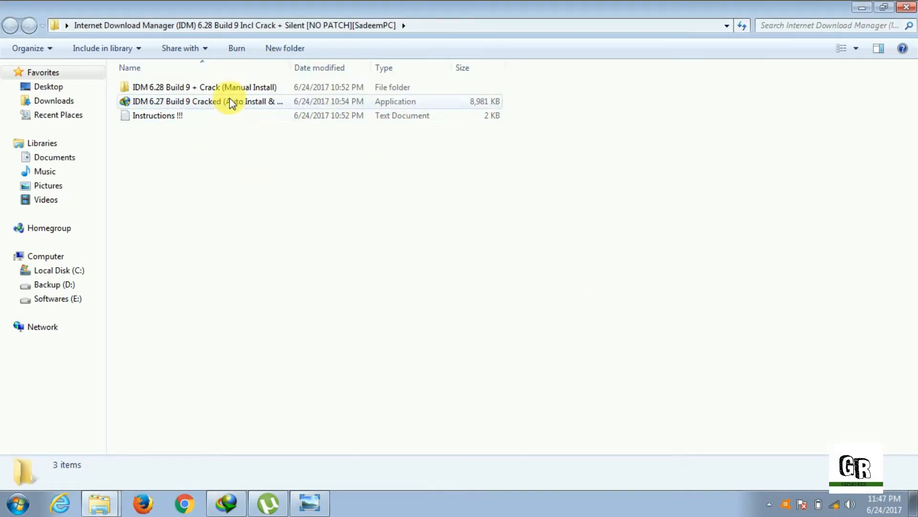
# Open 'IDM 6.28 Build 9 + Crack (Manual Install)' and select the idman628b9 installer.
pyautogui.doubleClick(205, 86)
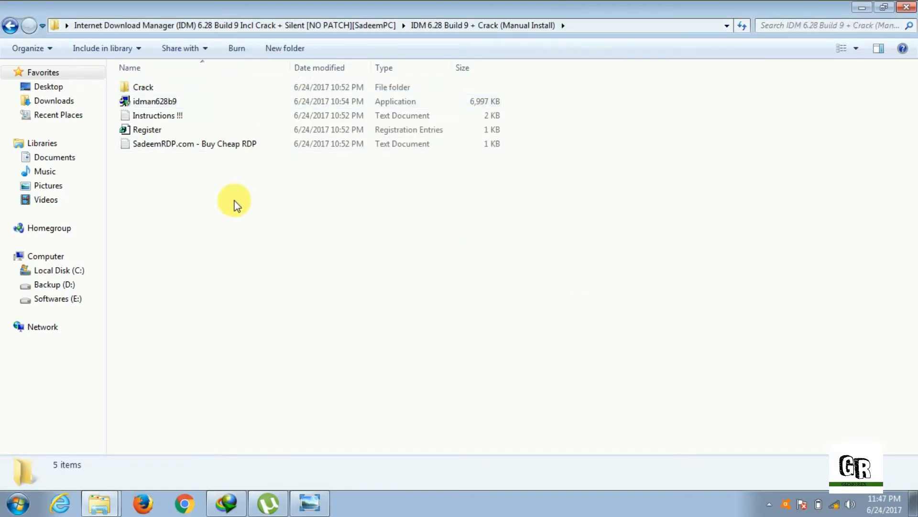
pyautogui.click(155, 101)
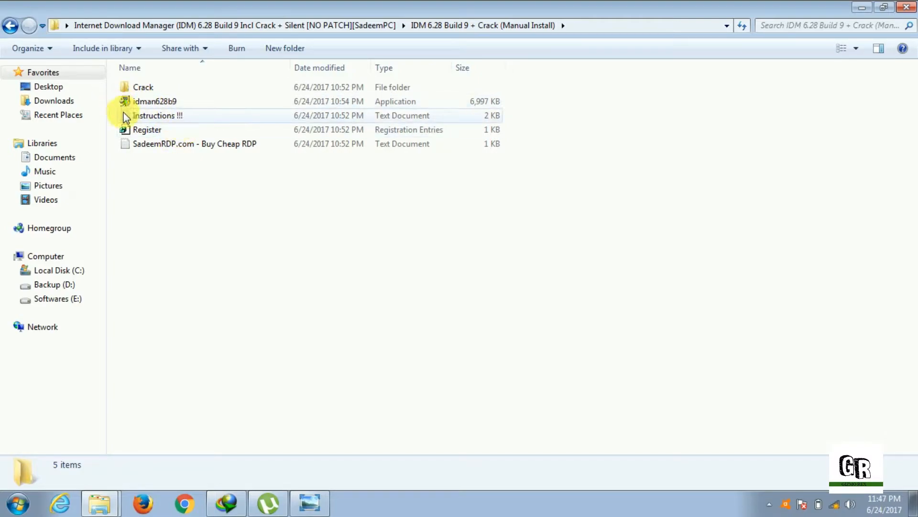
pyautogui.moveTo(230, 407)
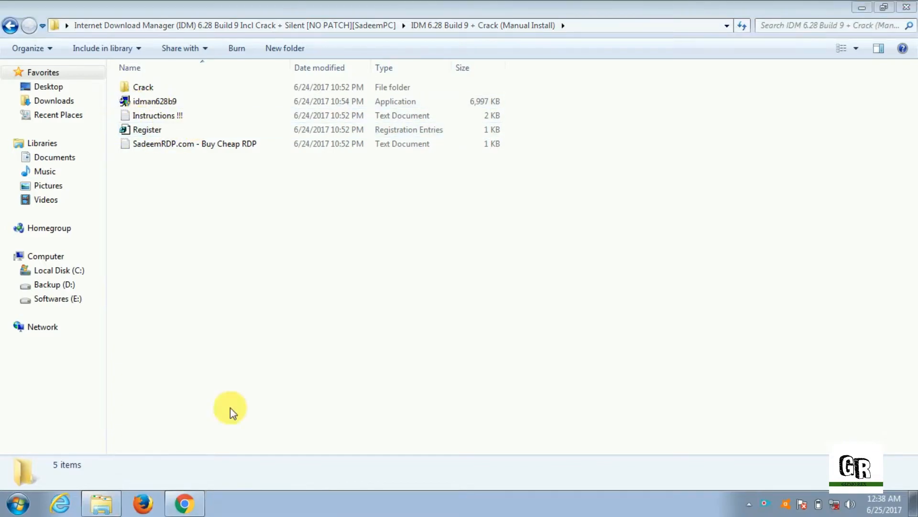
pyautogui.moveTo(184, 101)
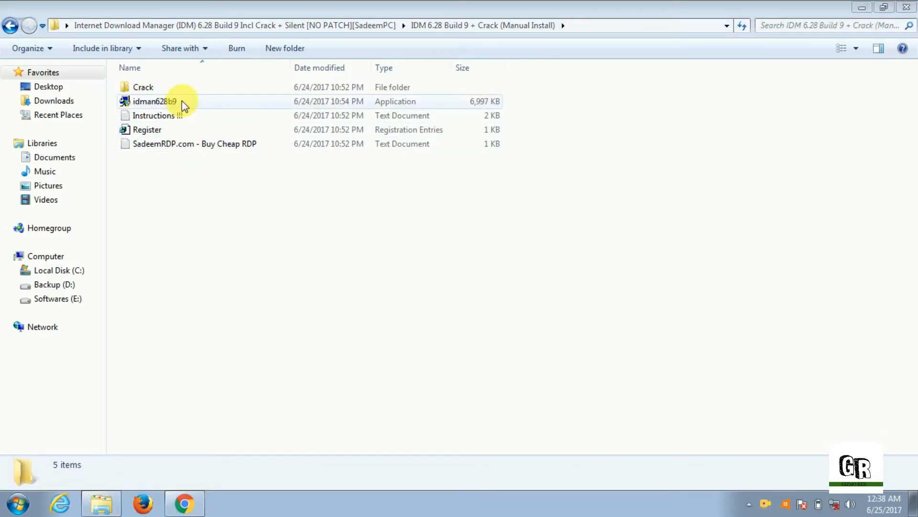
pyautogui.click(155, 102)
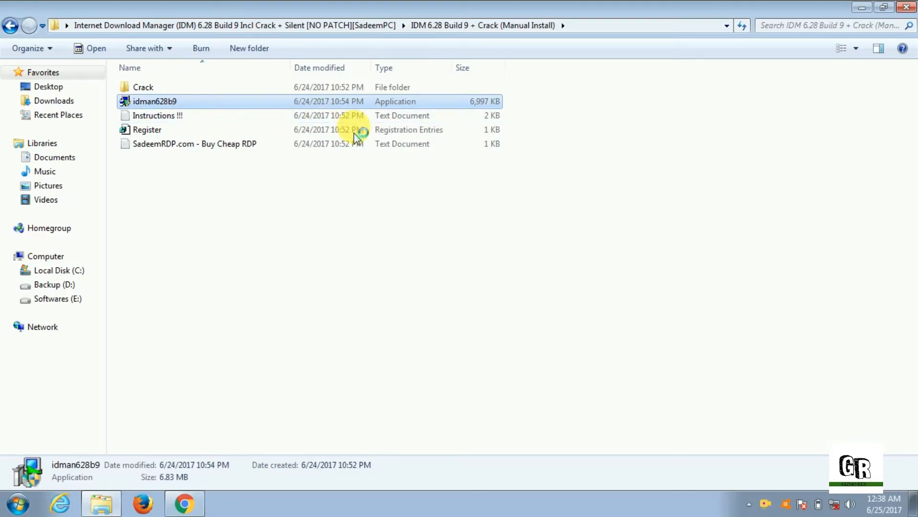
# Run idman628b9, accept the license, skip the desktop icon, and install to the default folder.
pyautogui.doubleClick(155, 101)
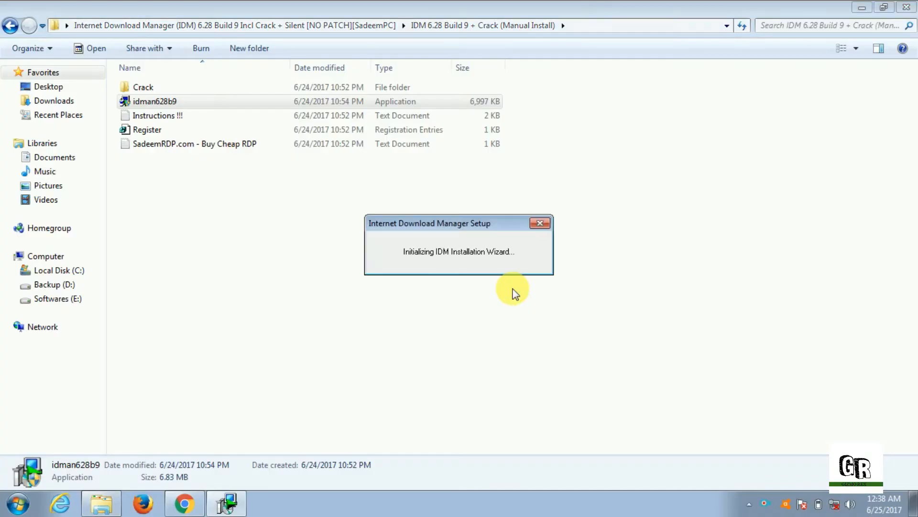
pyautogui.moveTo(505, 276)
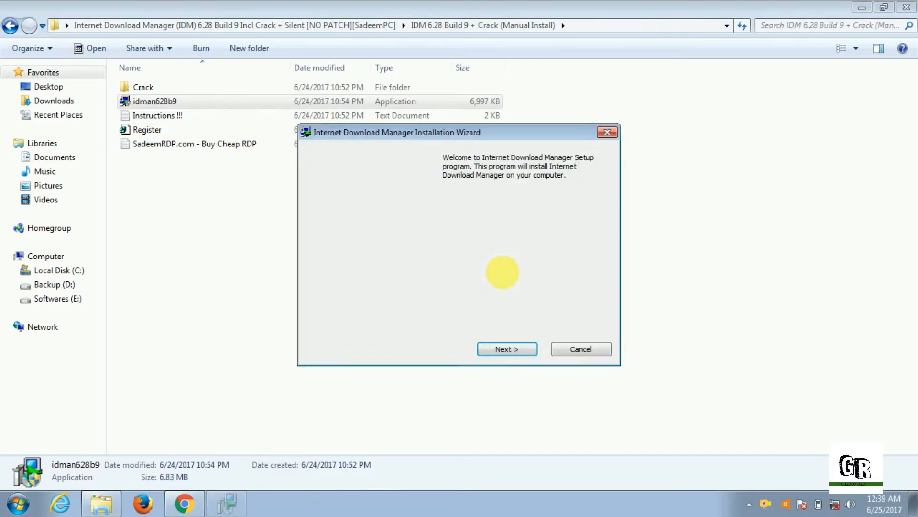
pyautogui.click(506, 348)
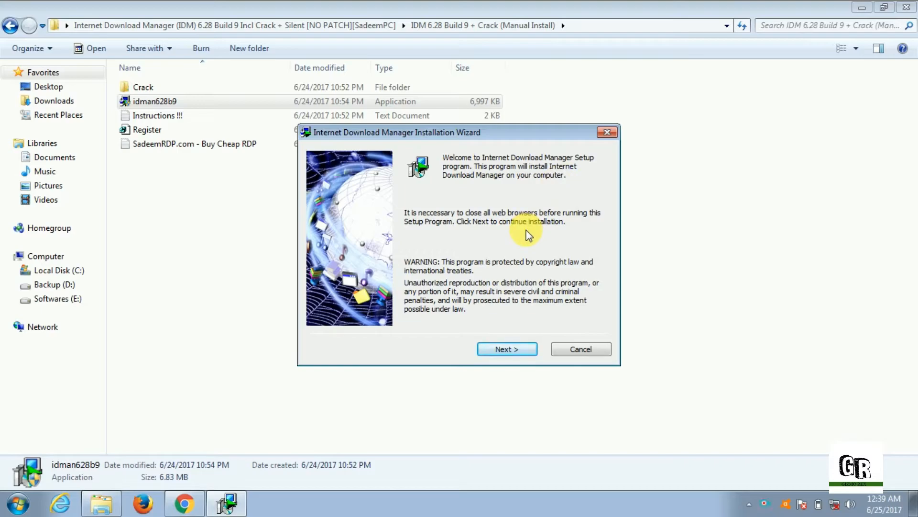
pyautogui.moveTo(507, 350)
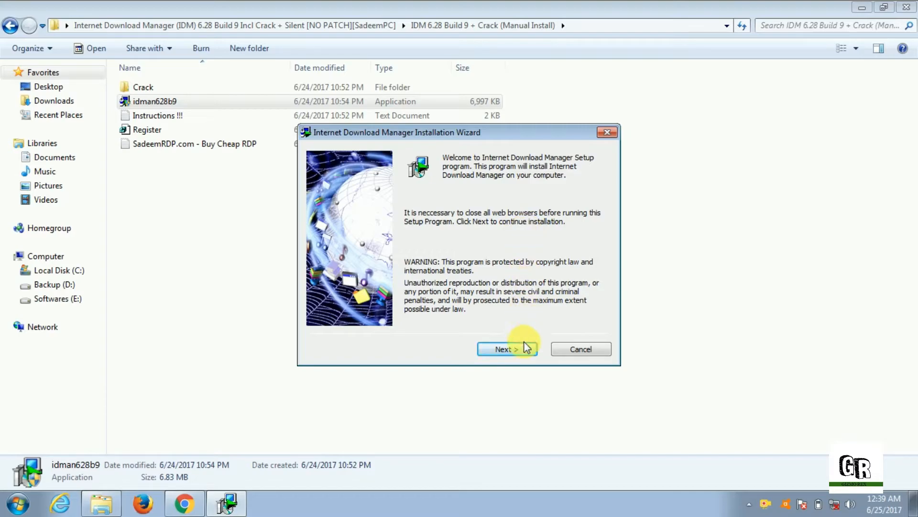
pyautogui.click(507, 350)
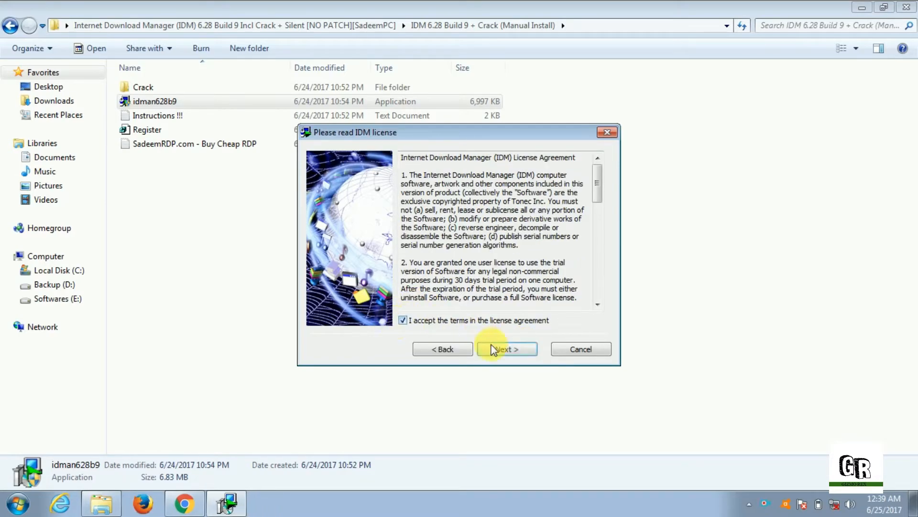
pyautogui.click(506, 349)
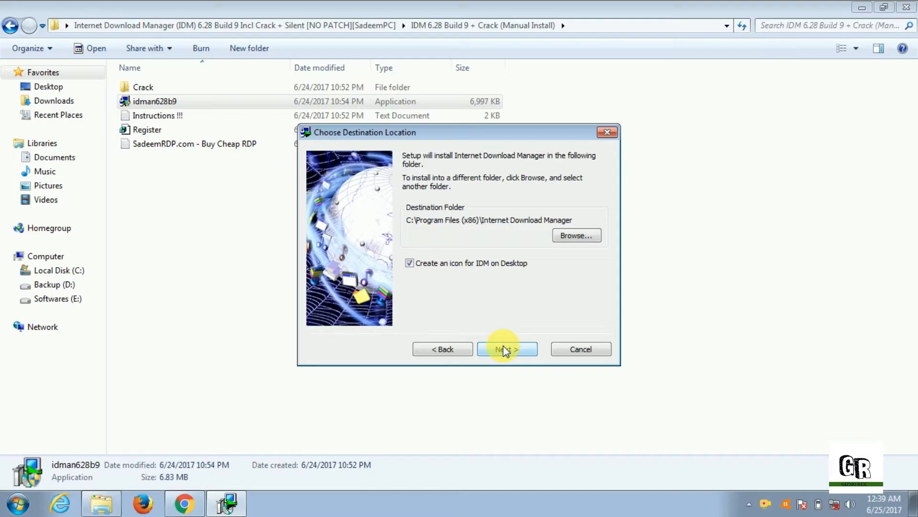
pyautogui.click(410, 262)
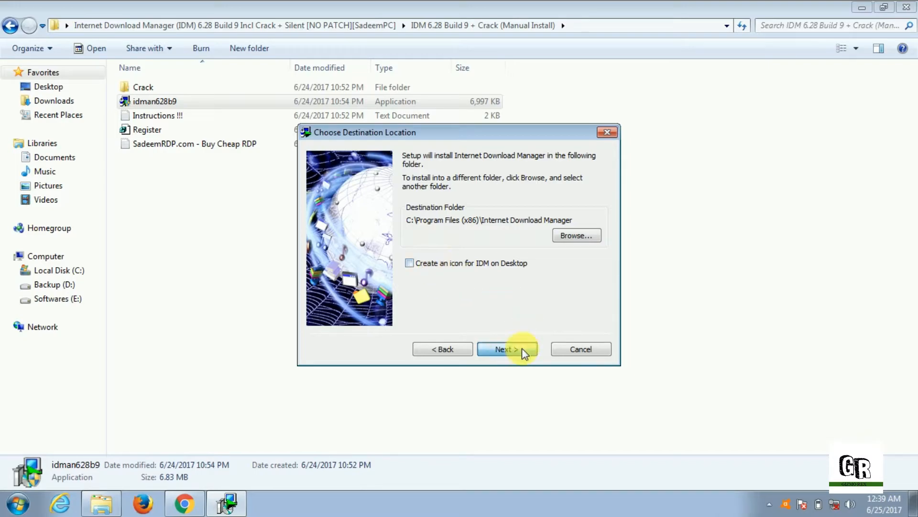
pyautogui.click(506, 348)
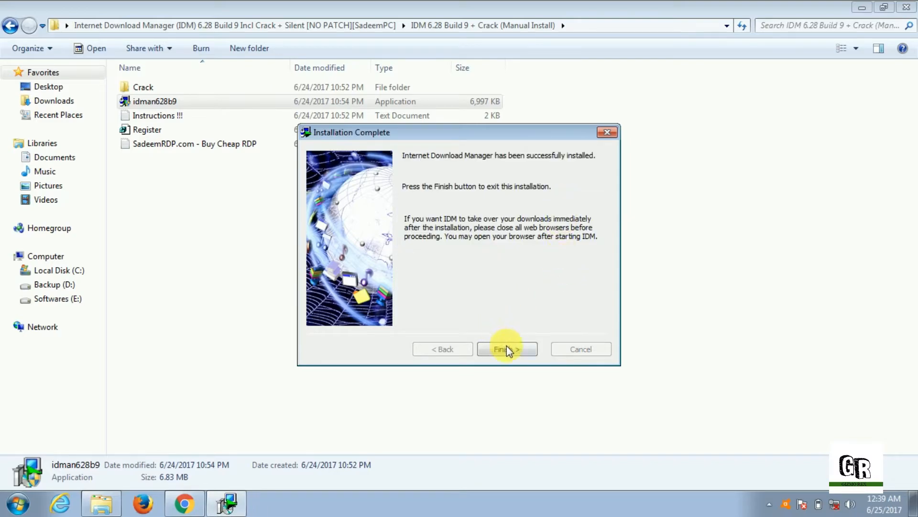
pyautogui.click(507, 348)
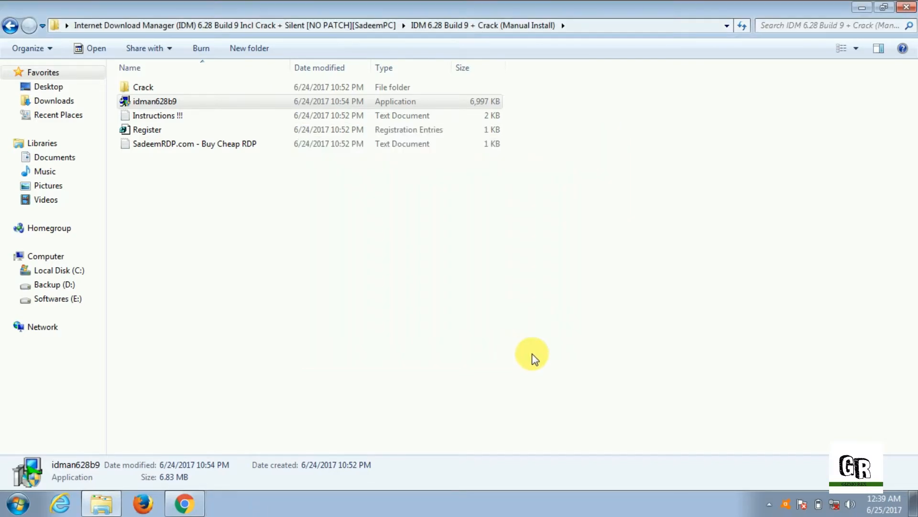
pyautogui.click(768, 503)
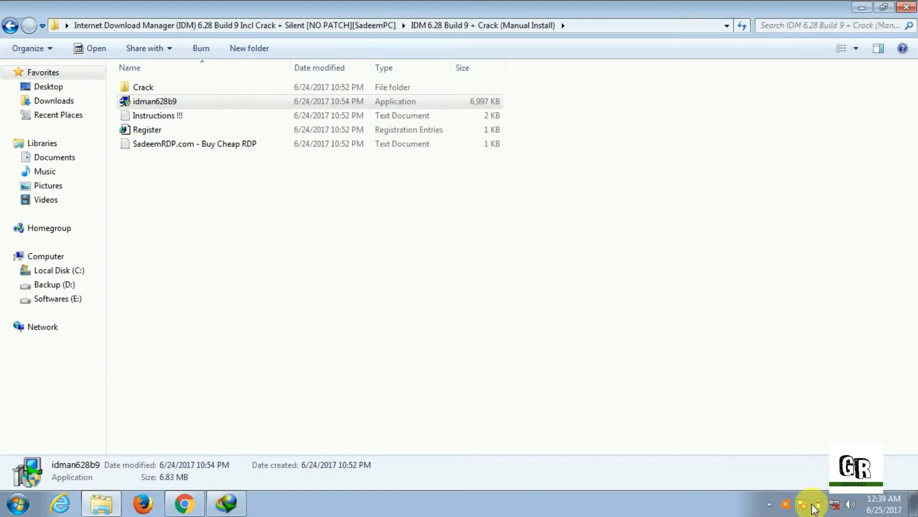
# Finish the IDM setup wizard, confirm the reboot, and restart the computer now.
pyautogui.click(768, 504)
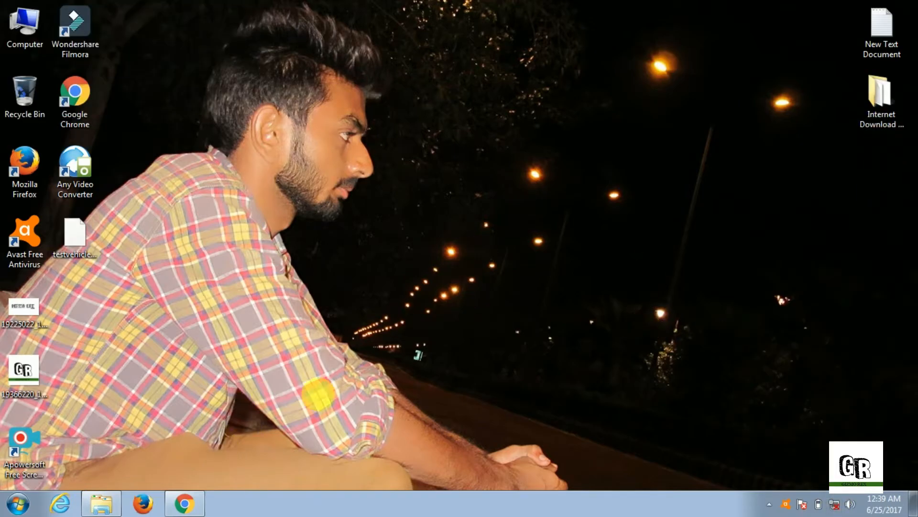
pyautogui.click(768, 504)
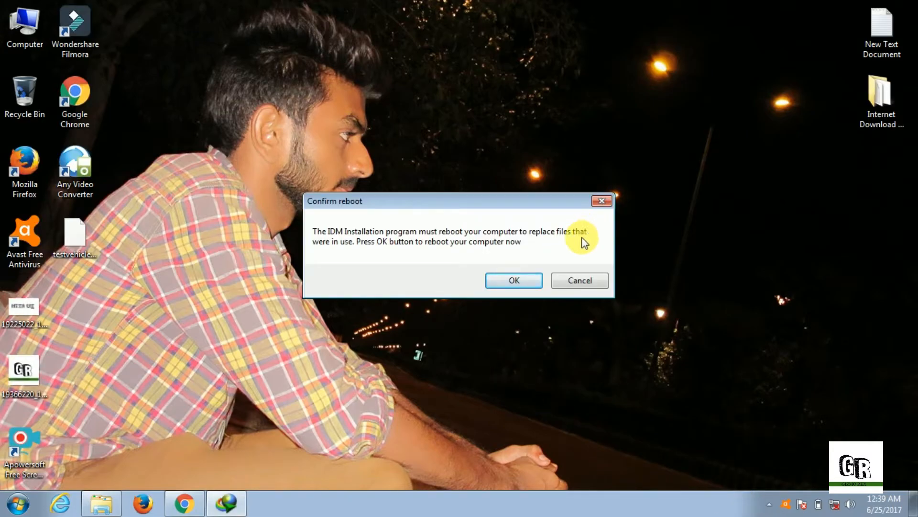
pyautogui.click(513, 280)
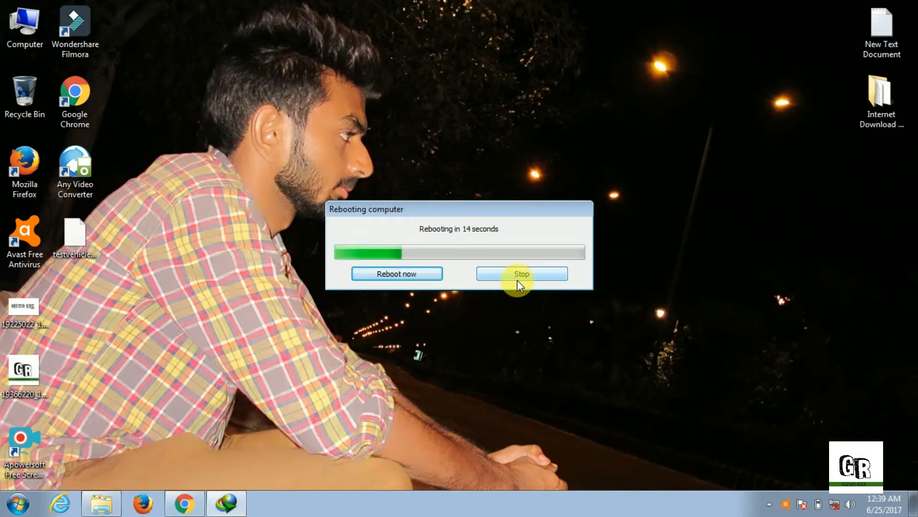
pyautogui.click(521, 273)
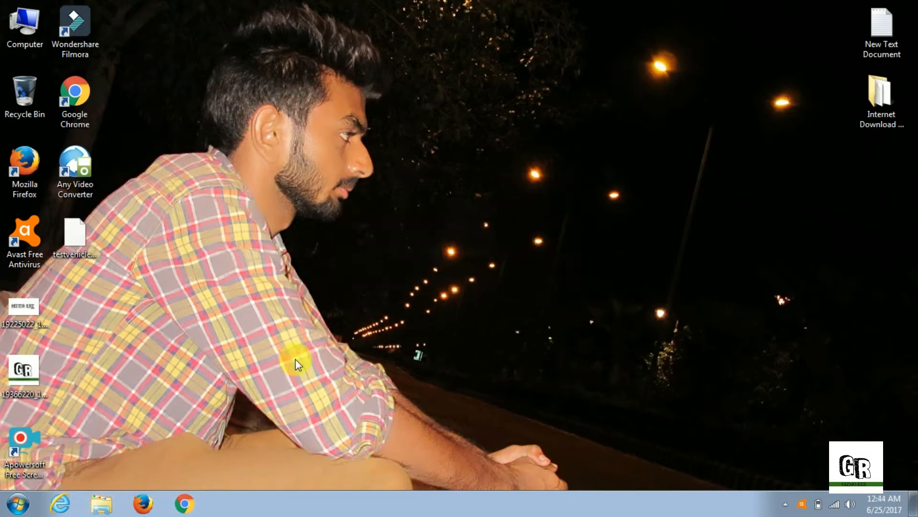
pyautogui.moveTo(721, 438)
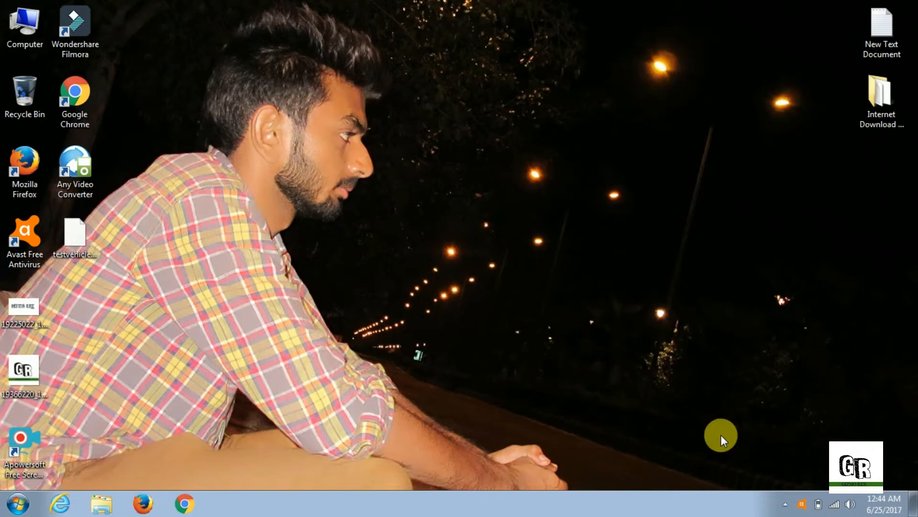
pyautogui.click(834, 504)
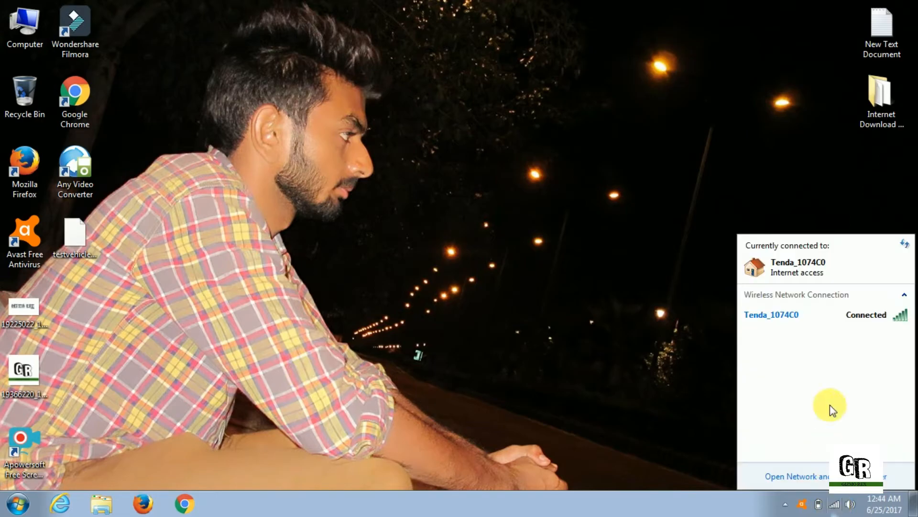
pyautogui.click(770, 315)
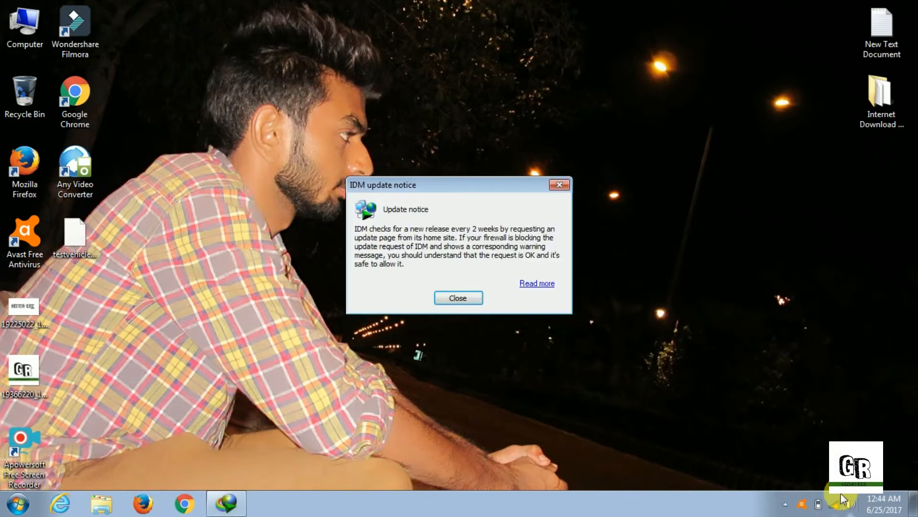
pyautogui.moveTo(559, 185)
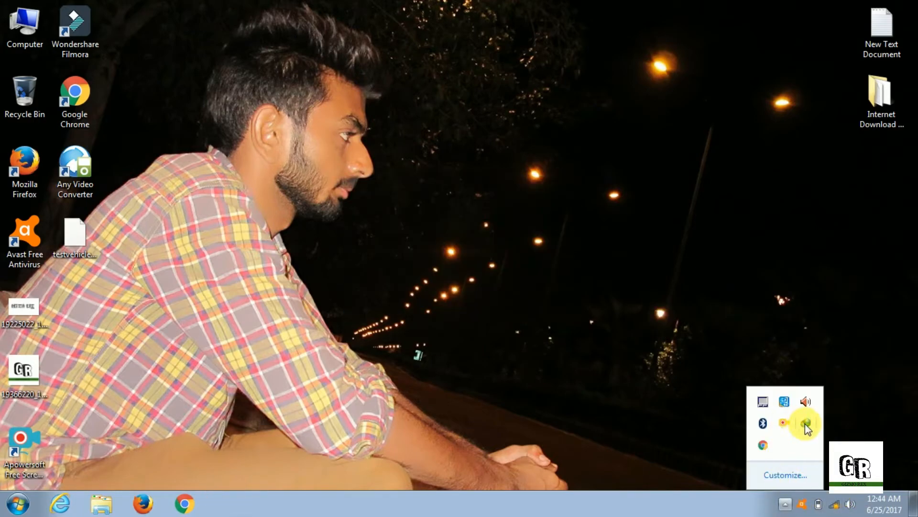
pyautogui.rightClick(805, 422)
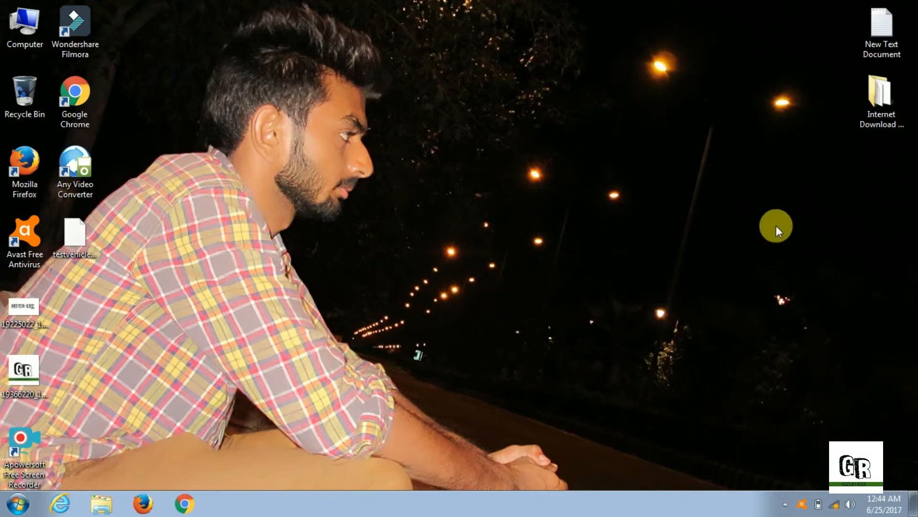
# Copy the Crack folder's IDMan.exe over the original in Program Files (x86)\Internet Download Manager.
pyautogui.doubleClick(881, 94)
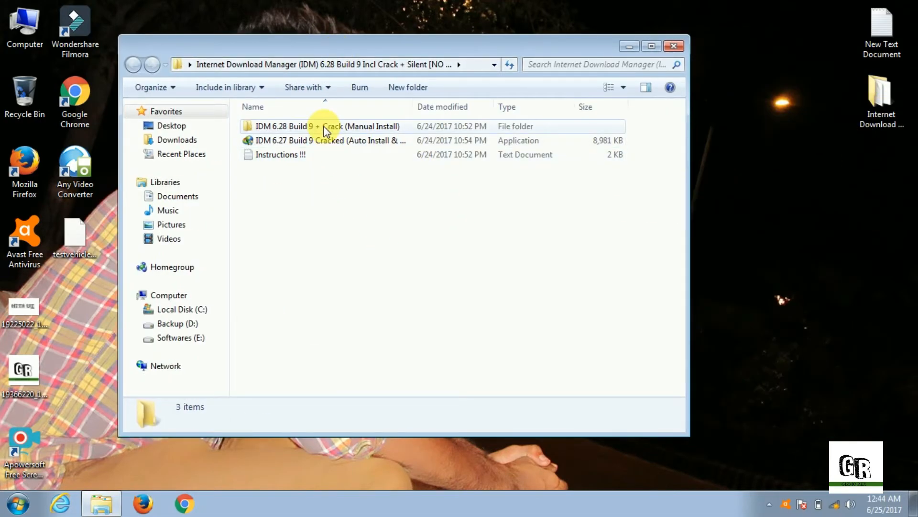
pyautogui.doubleClick(326, 125)
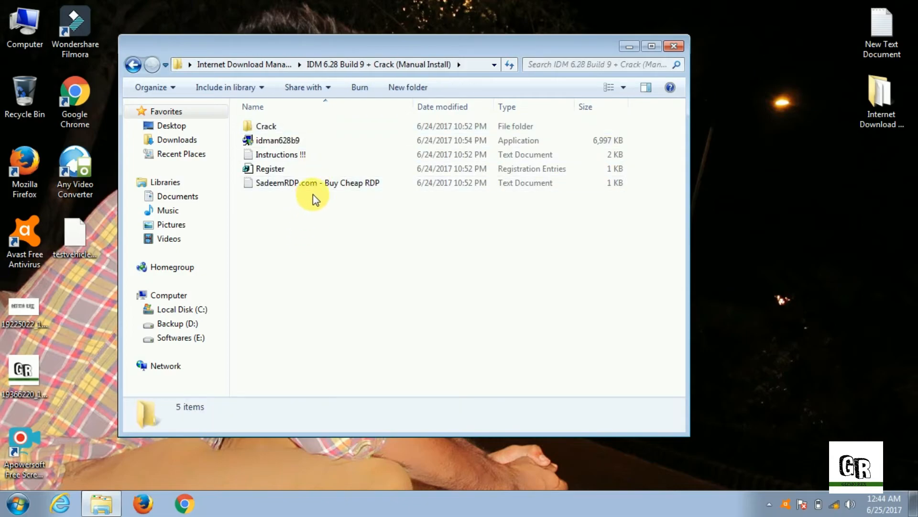
pyautogui.doubleClick(266, 126)
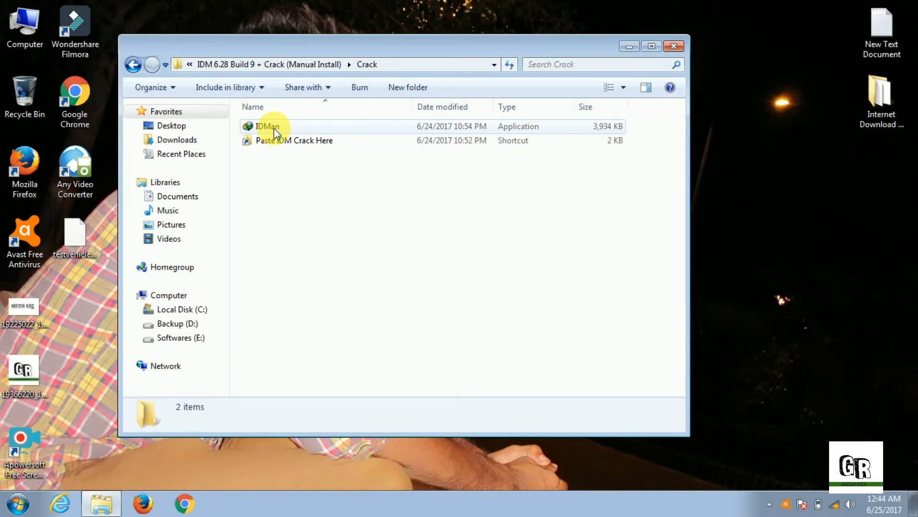
pyautogui.rightClick(267, 126)
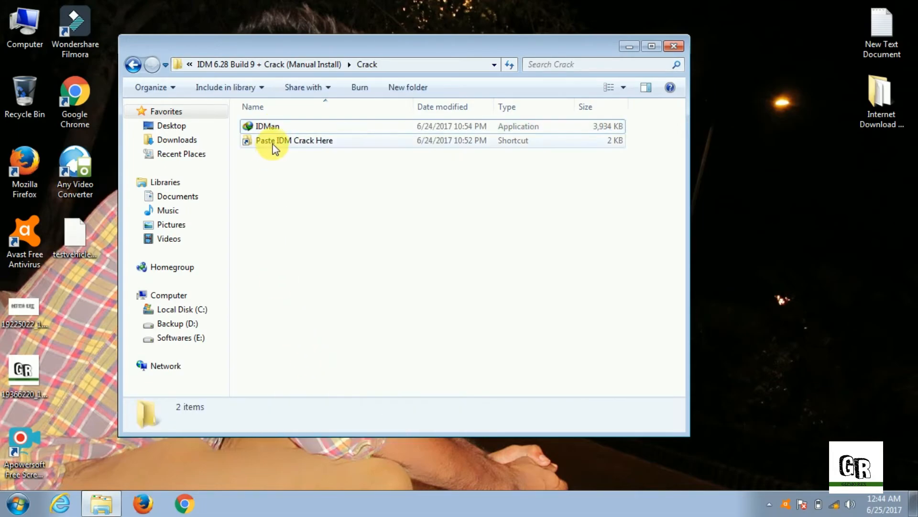
pyautogui.doubleClick(295, 140)
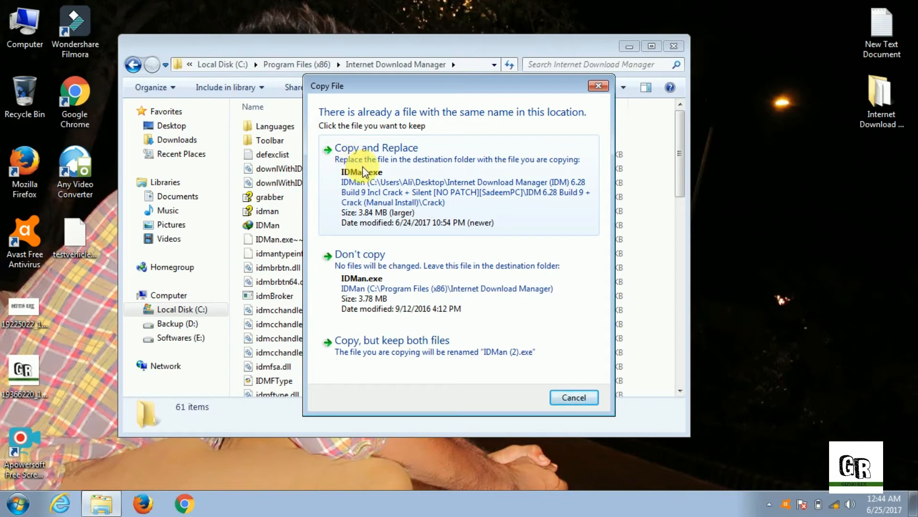
pyautogui.click(376, 147)
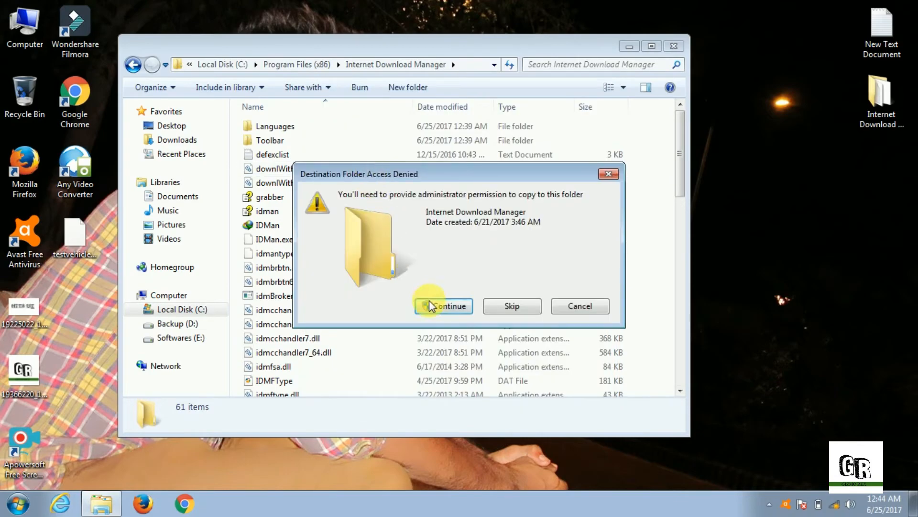
pyautogui.click(444, 306)
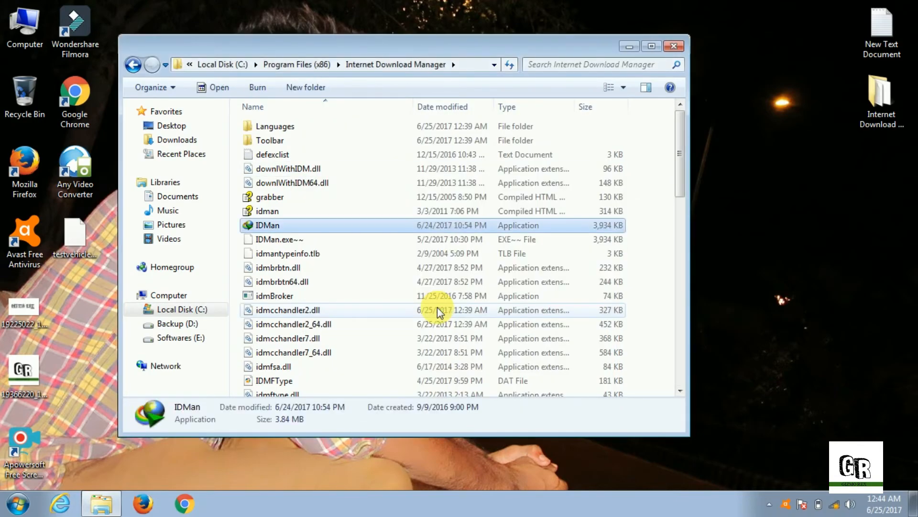
pyautogui.moveTo(637, 184)
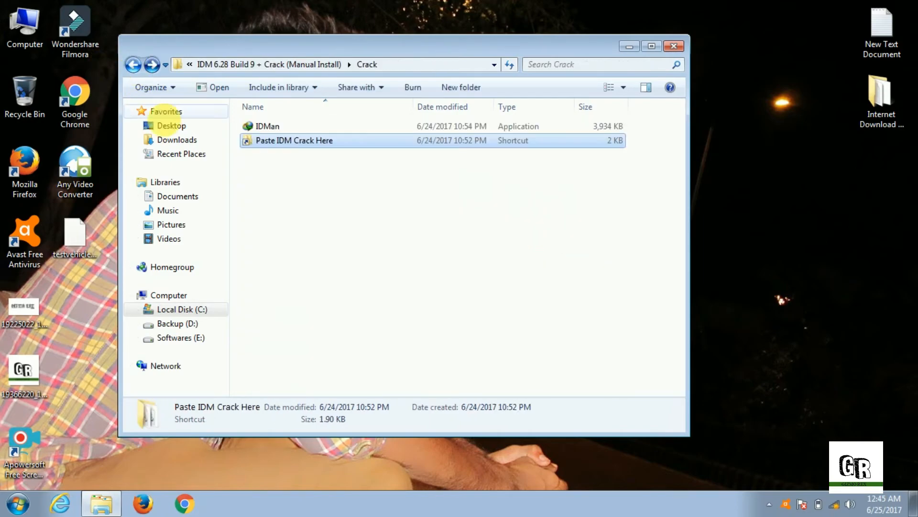
# Merge Register.reg from the Manual Install folder into the registry, then close Explorer.
pyautogui.click(133, 65)
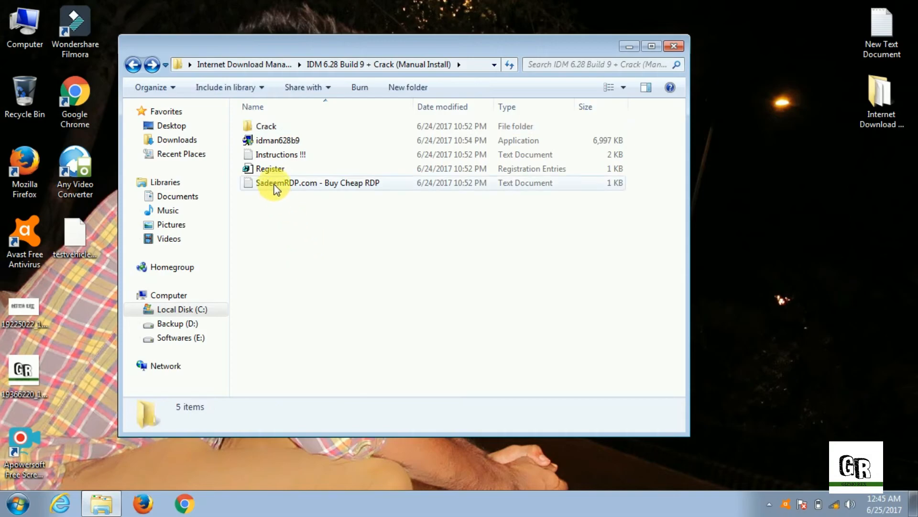
pyautogui.doubleClick(270, 168)
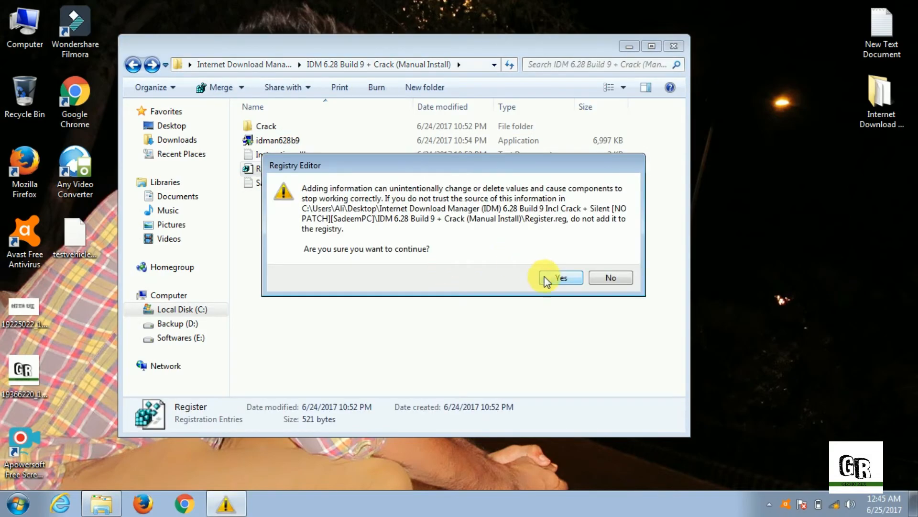
pyautogui.click(561, 277)
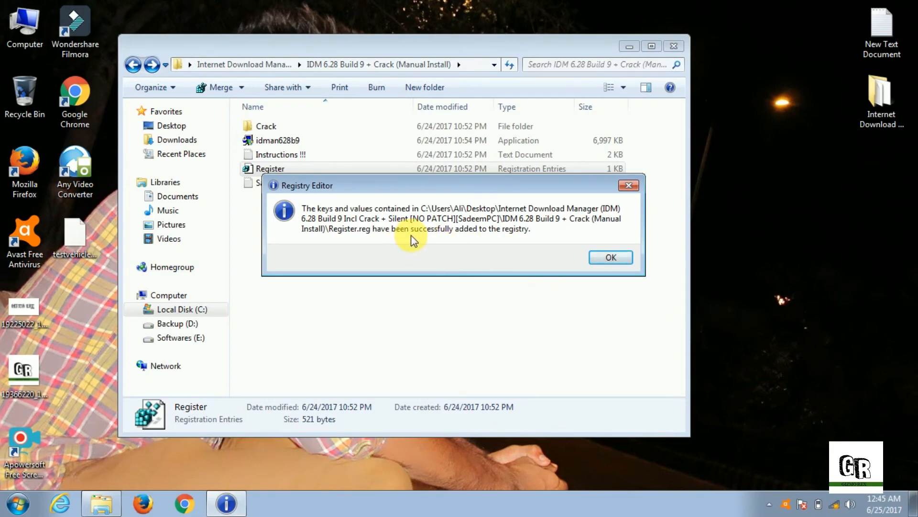
pyautogui.moveTo(367, 240)
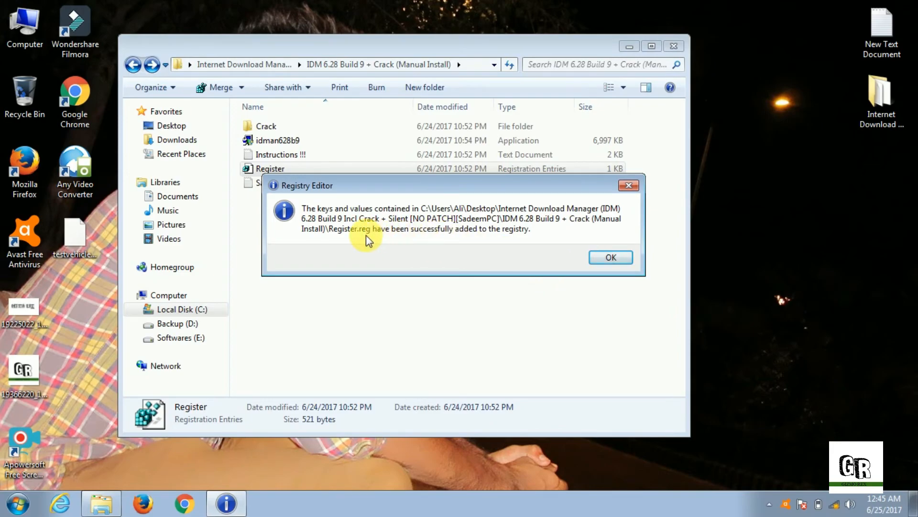
pyautogui.moveTo(479, 243)
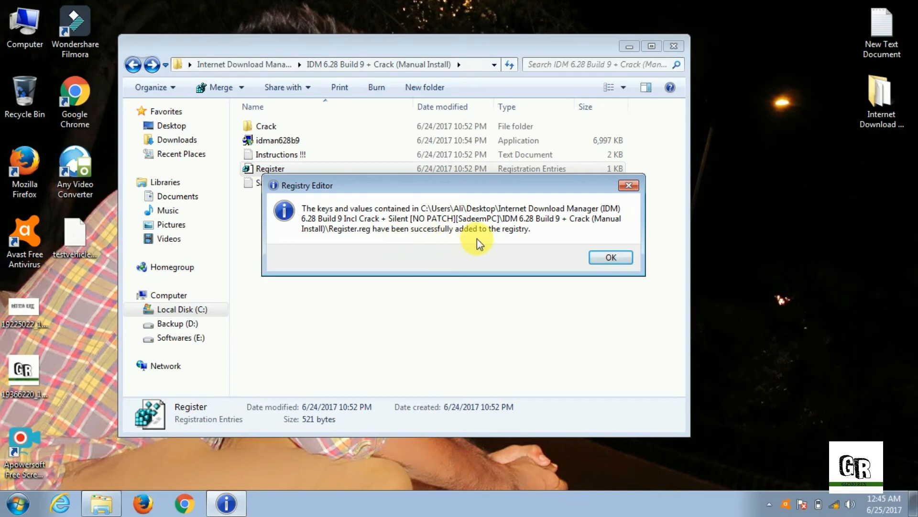
pyautogui.moveTo(423, 252)
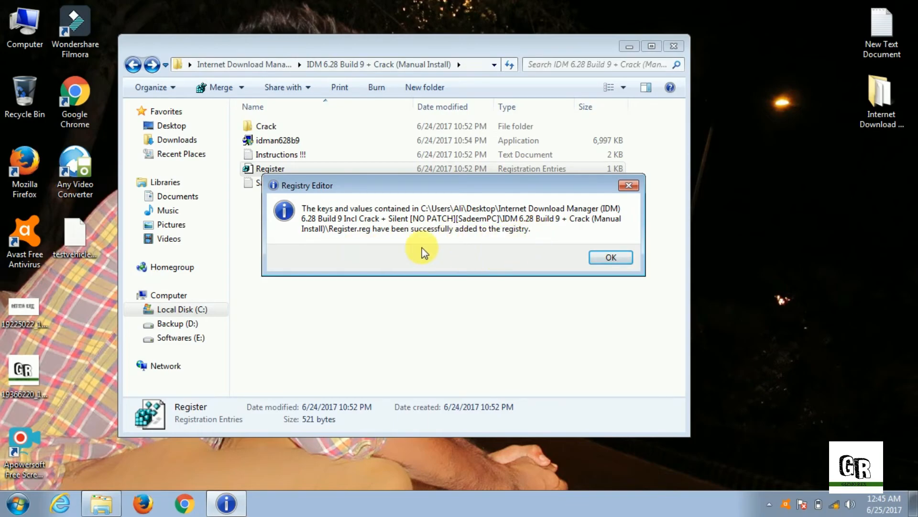
pyautogui.moveTo(574, 243)
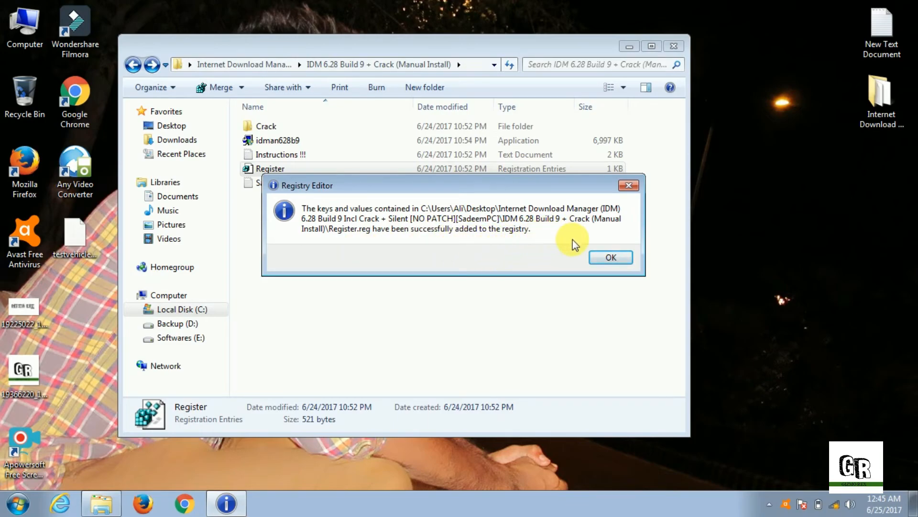
pyautogui.click(610, 257)
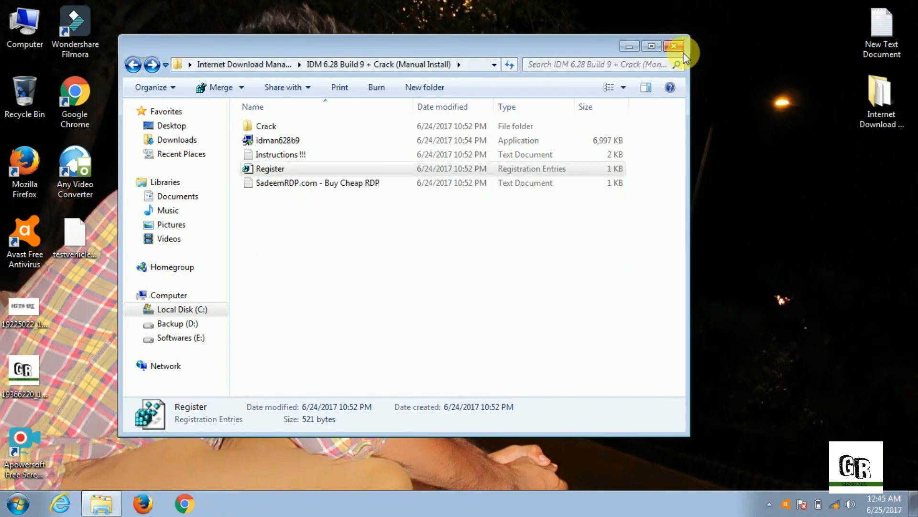
pyautogui.click(673, 47)
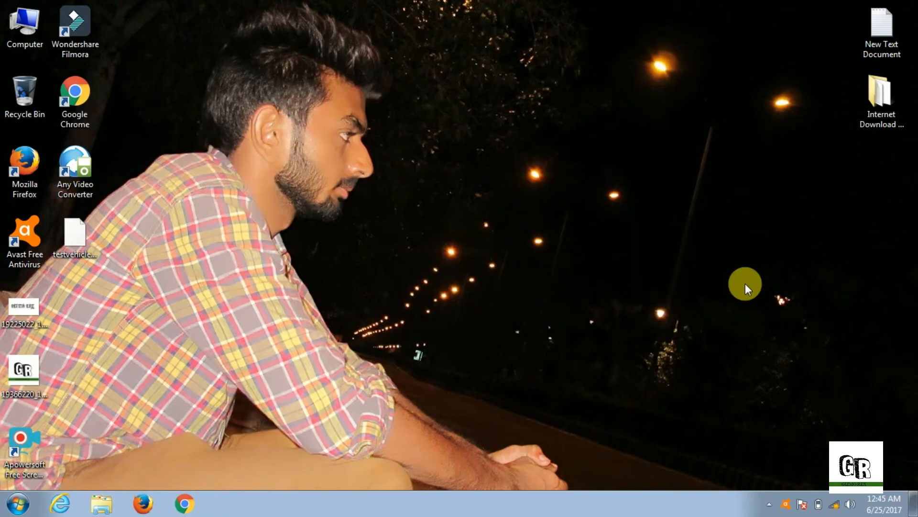